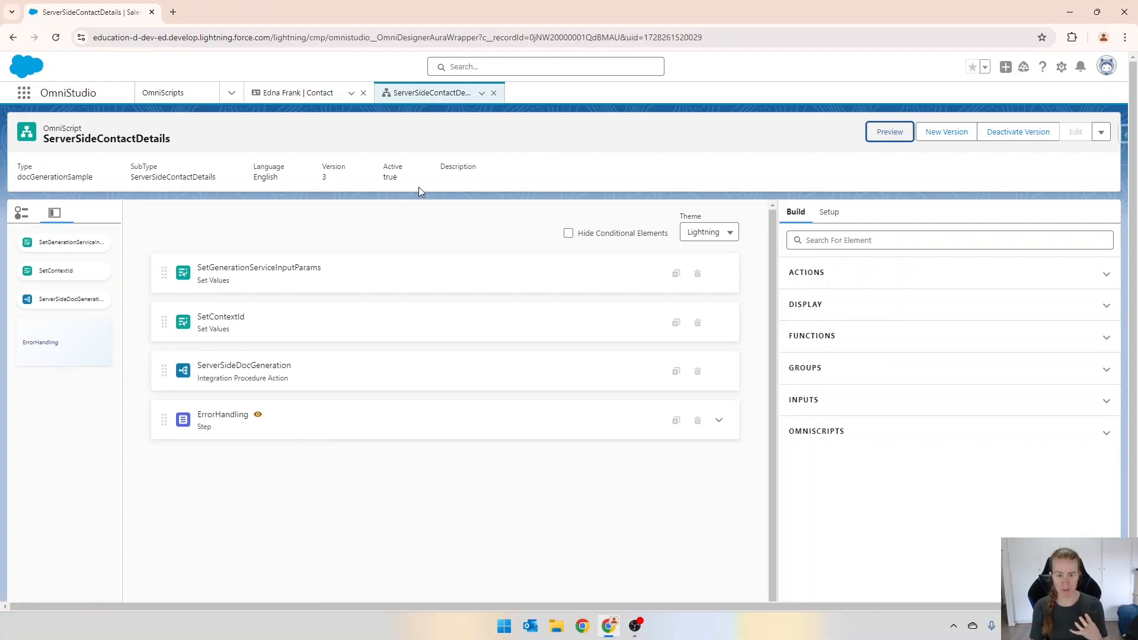
pyautogui.moveTo(273, 277)
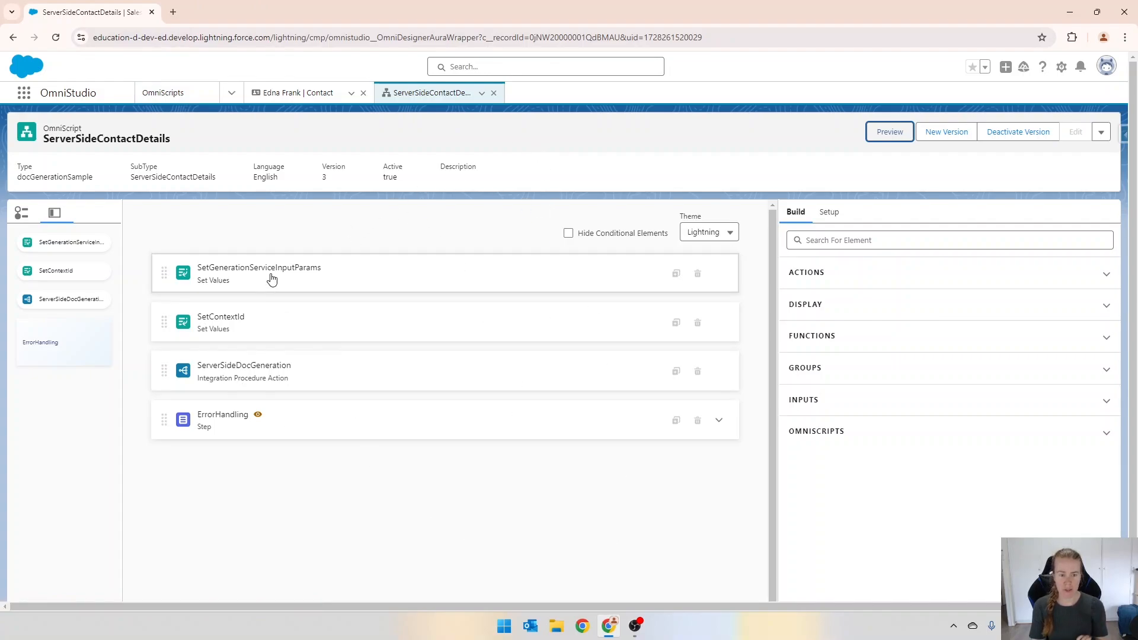
# - Inspect SetGenerationServiceInputParams properties, where contactId holds a fixed record ID
pyautogui.click(258, 273)
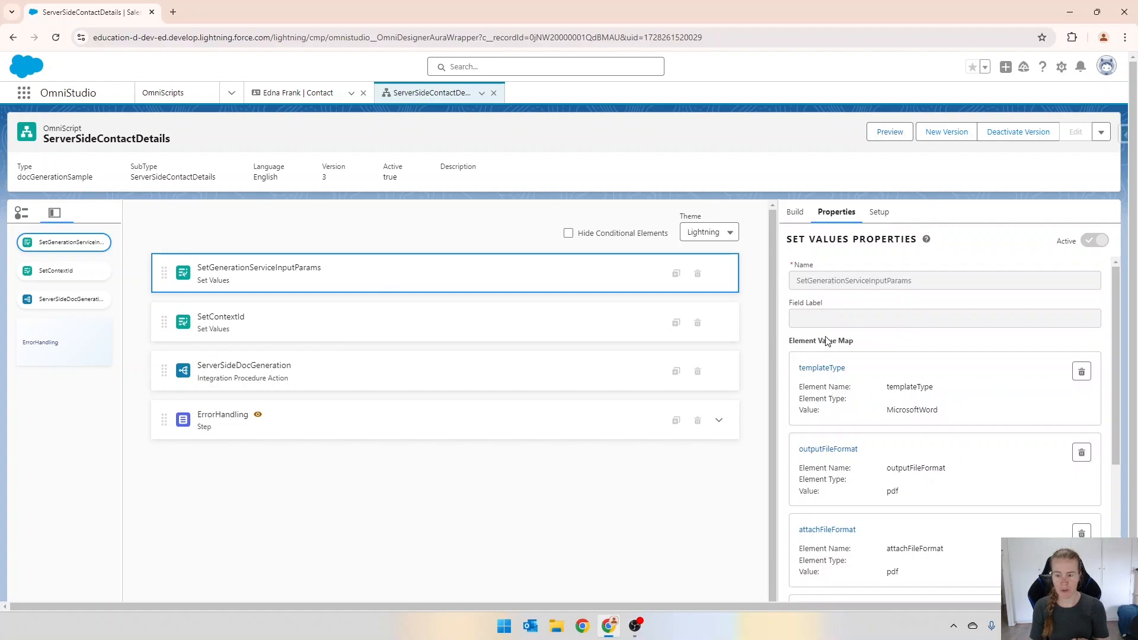
pyautogui.scroll(-3)
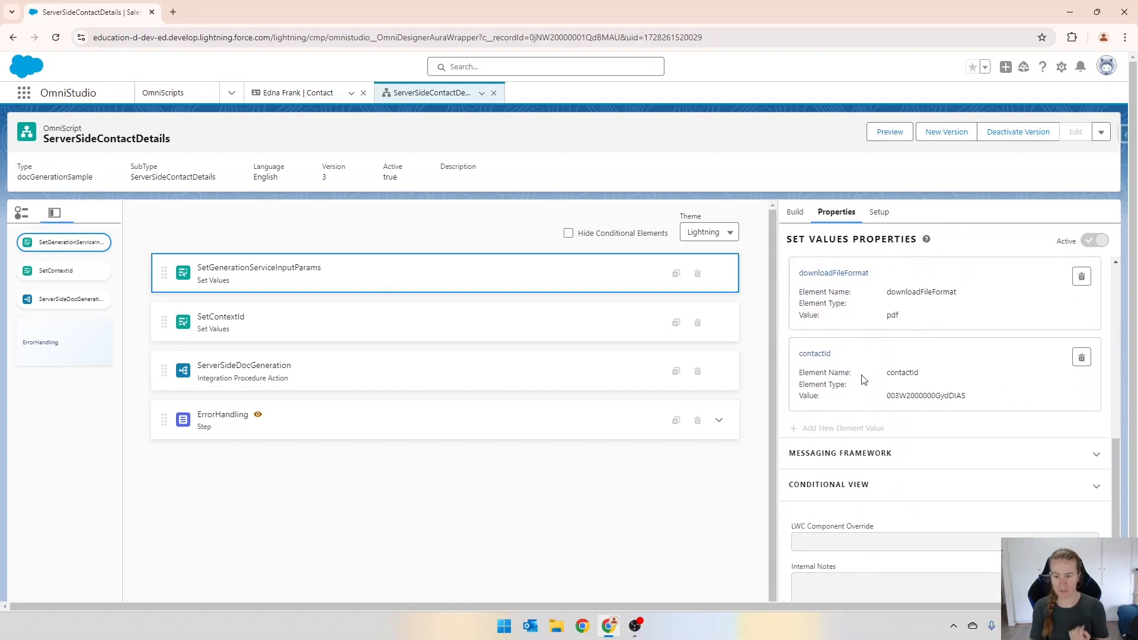
pyautogui.moveTo(855, 352)
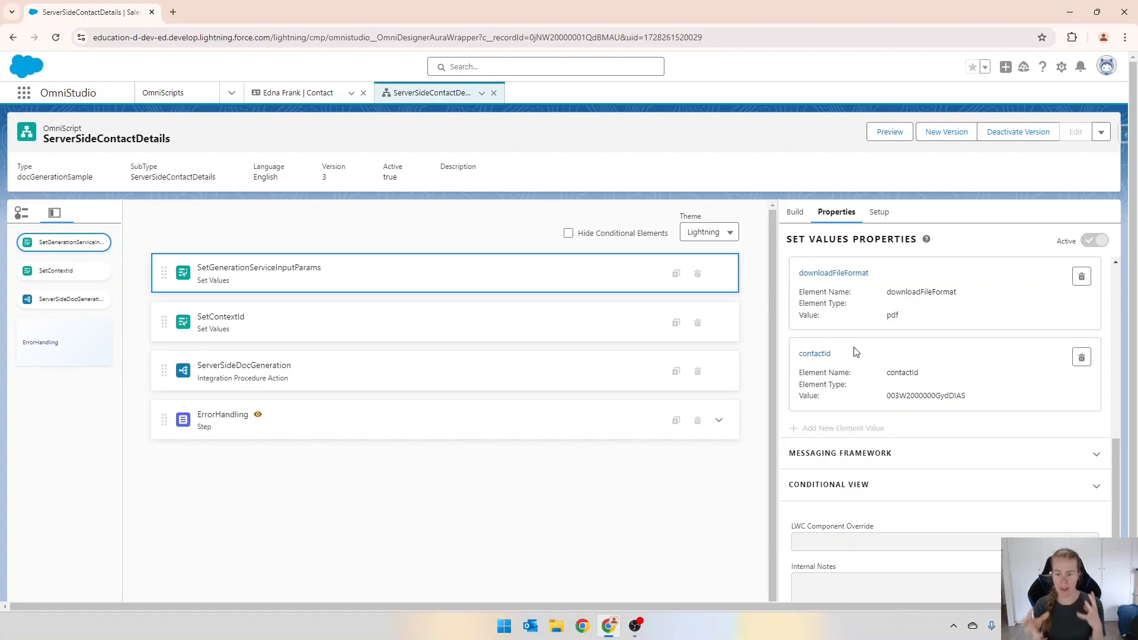
pyautogui.moveTo(921, 220)
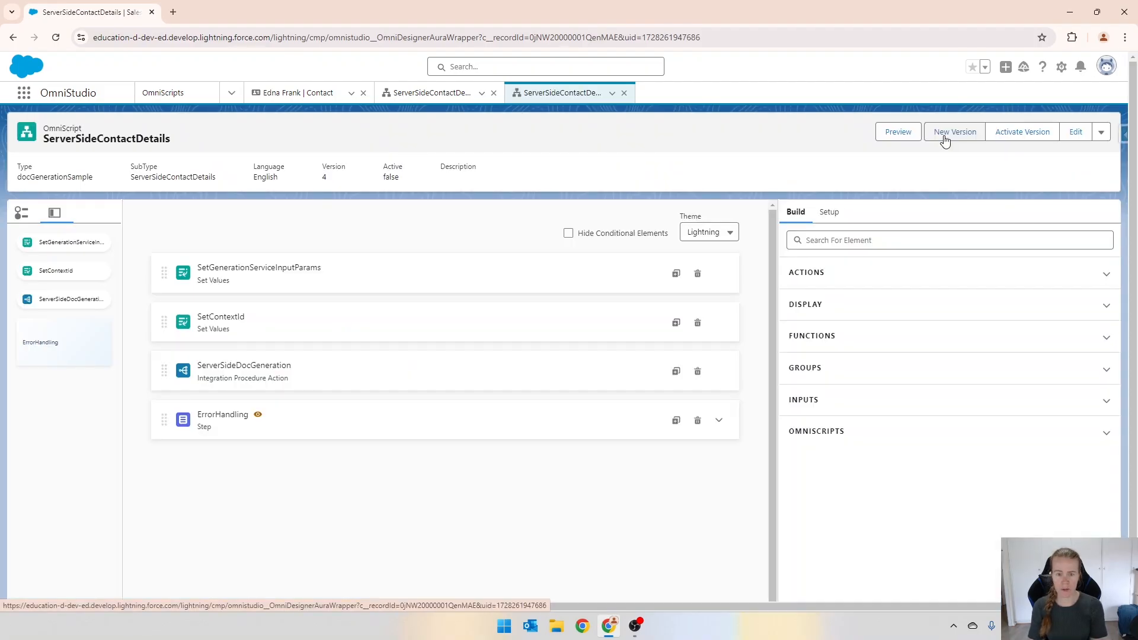
# - Change contactId in SetGenerationServiceInputParams to the expression %contactId% and save it
pyautogui.click(258, 274)
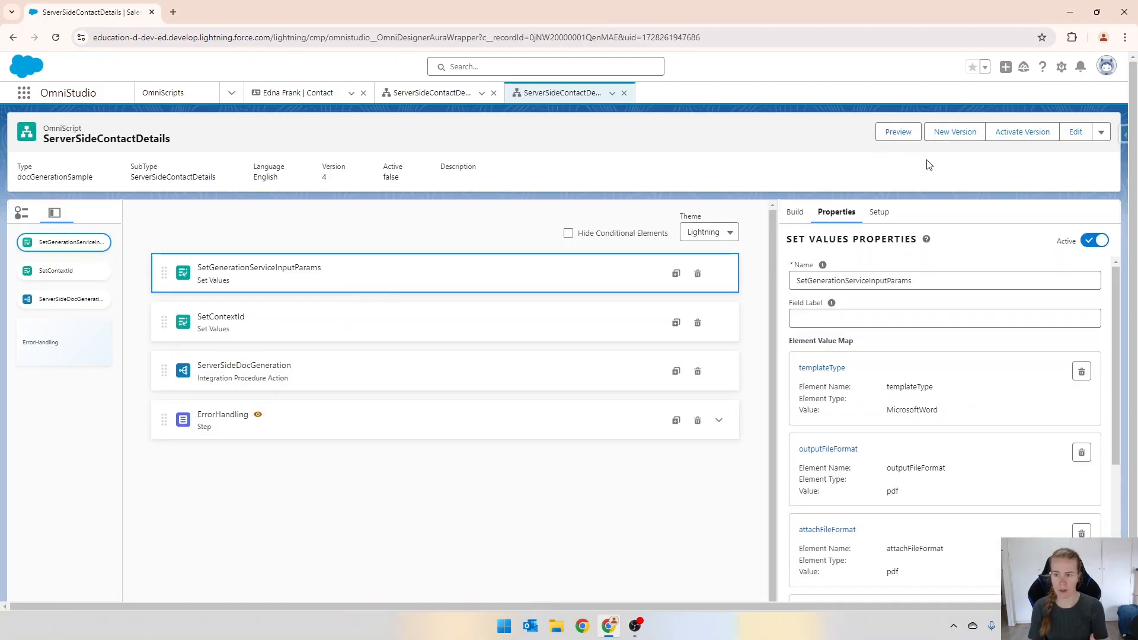
pyautogui.scroll(-3)
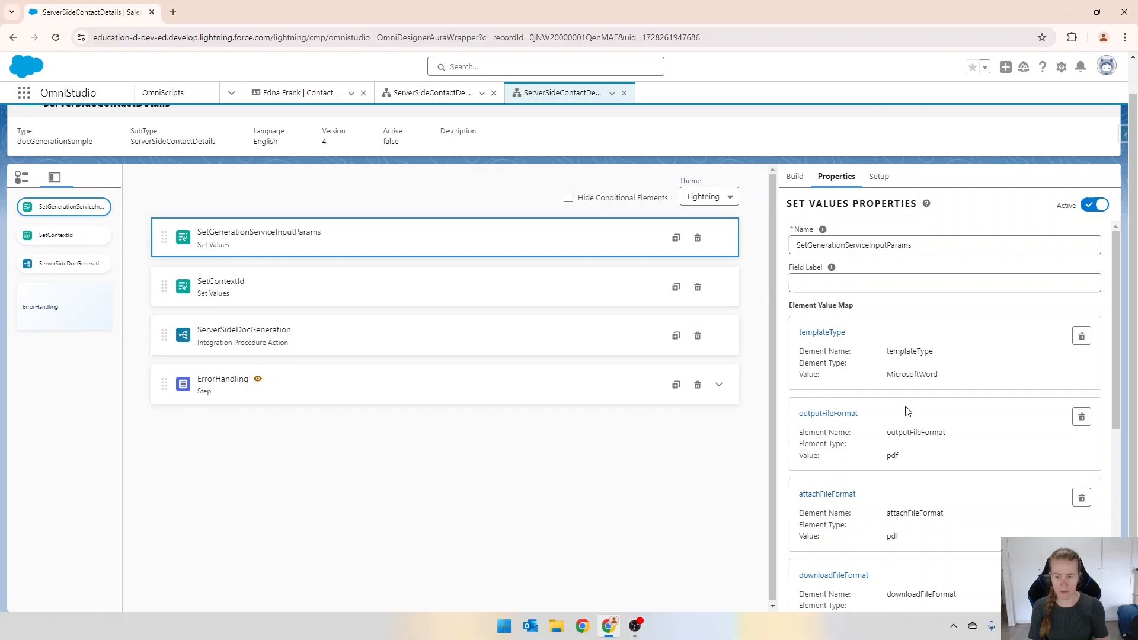
pyautogui.scroll(-3)
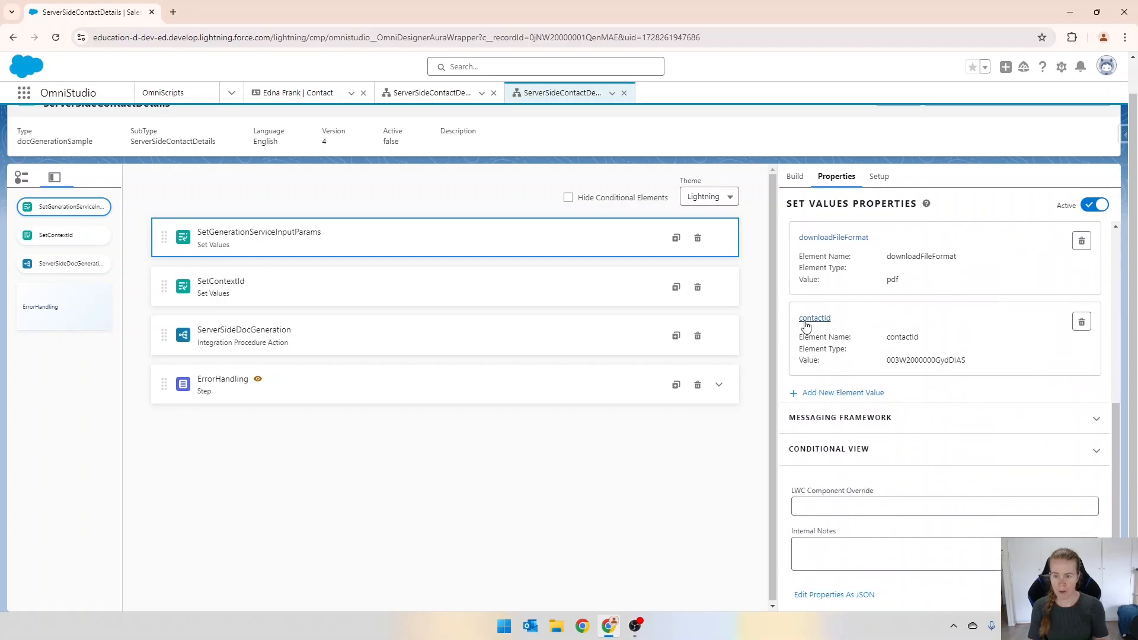
pyautogui.click(813, 317)
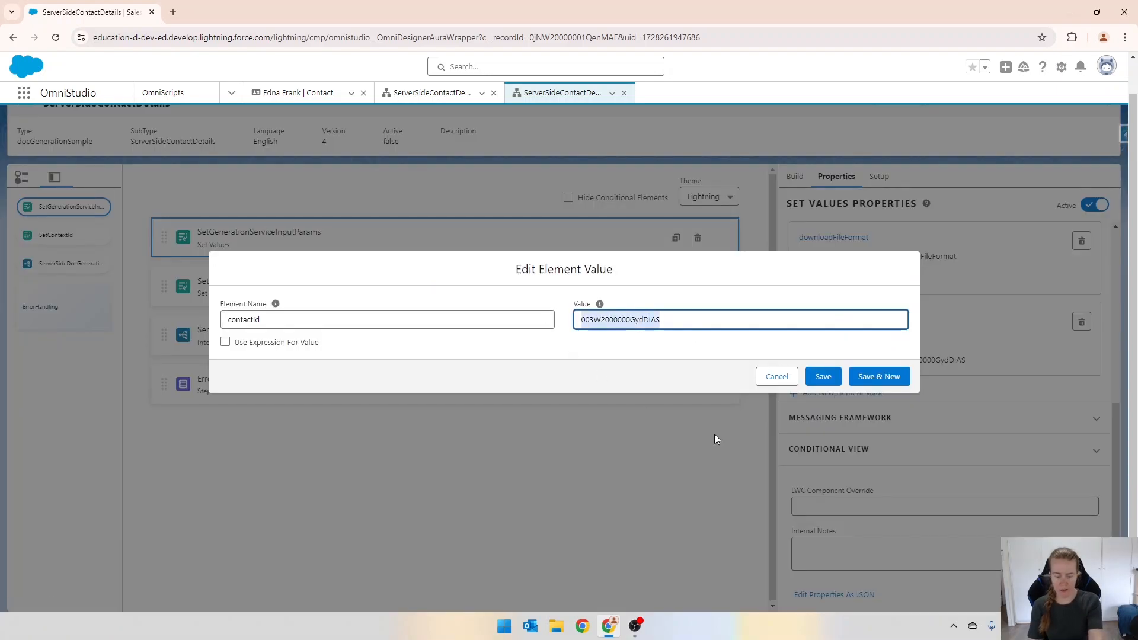
pyautogui.click(225, 341)
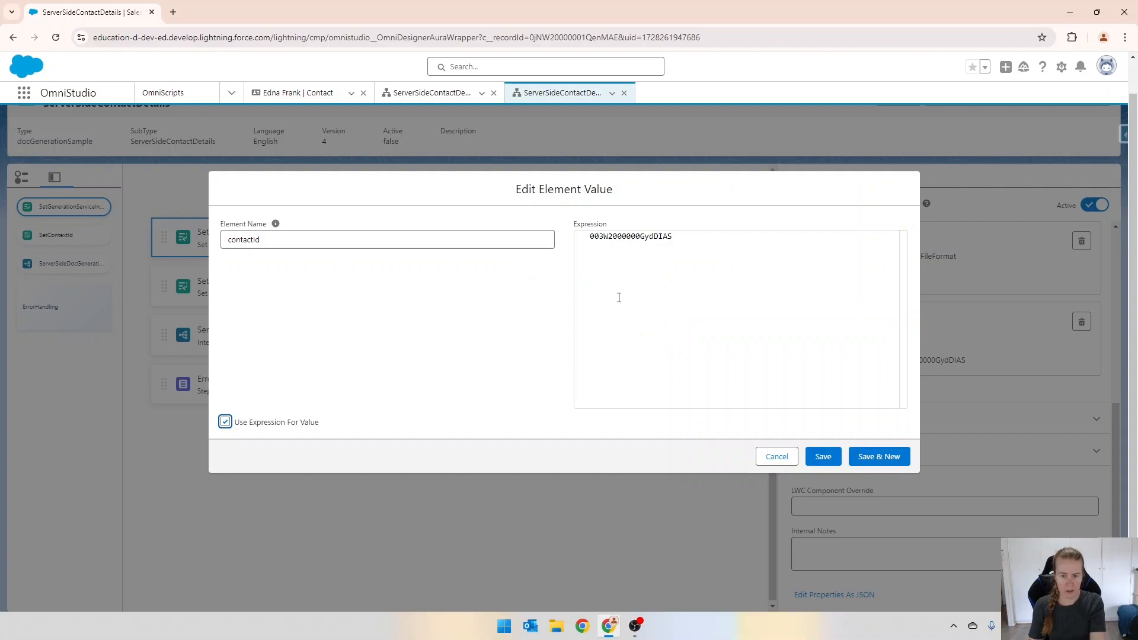
pyautogui.doubleClick(630, 236)
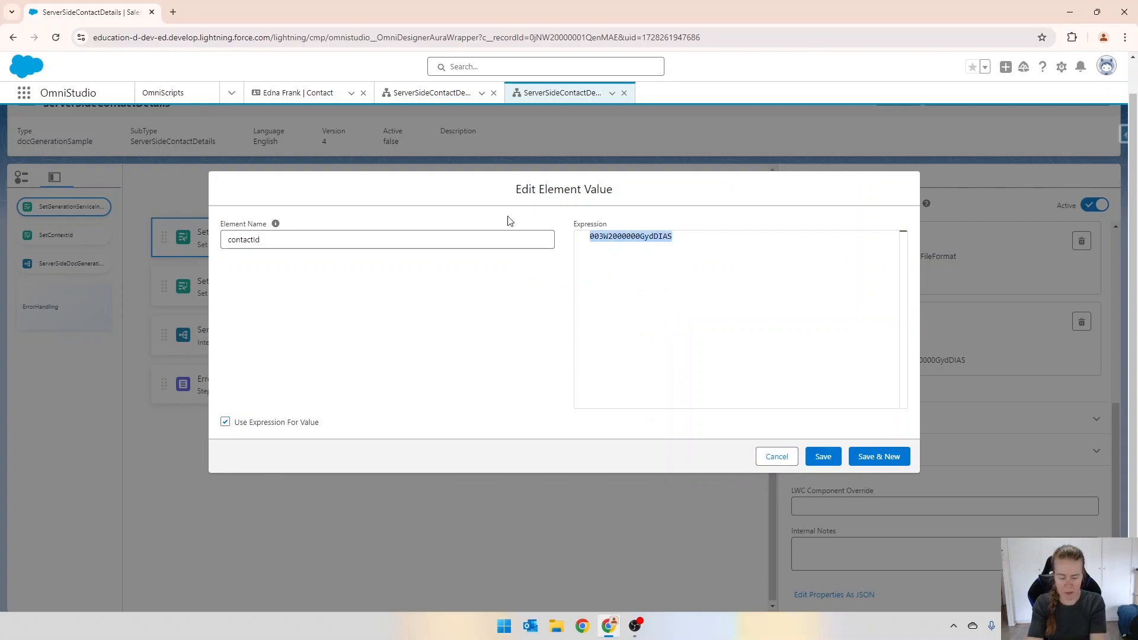
pyautogui.write('%contactId')
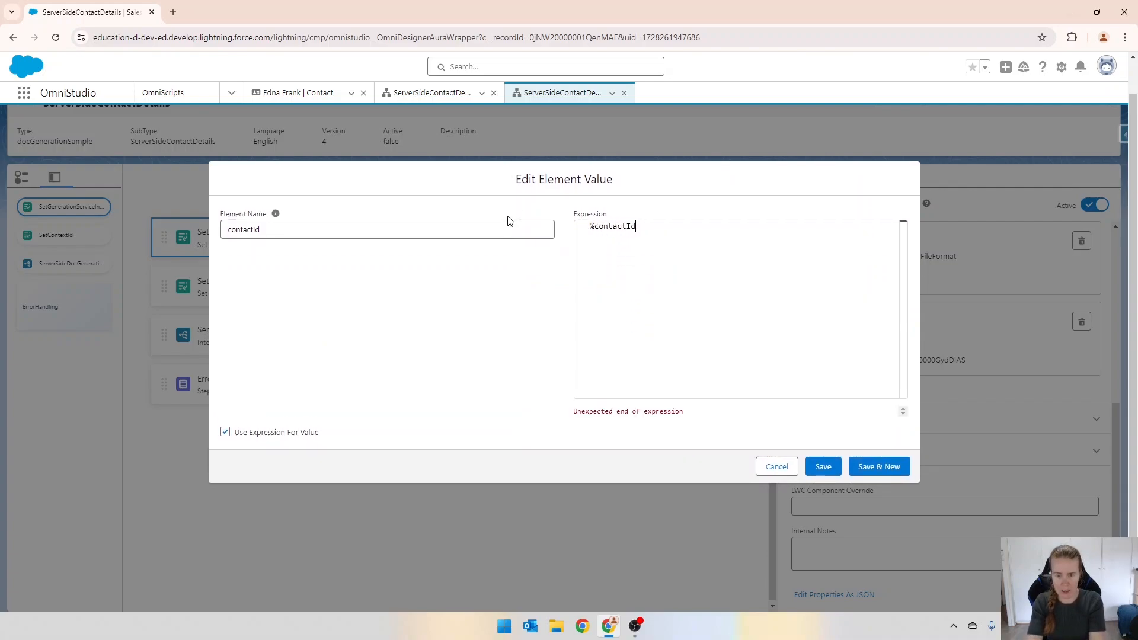
pyautogui.write('%')
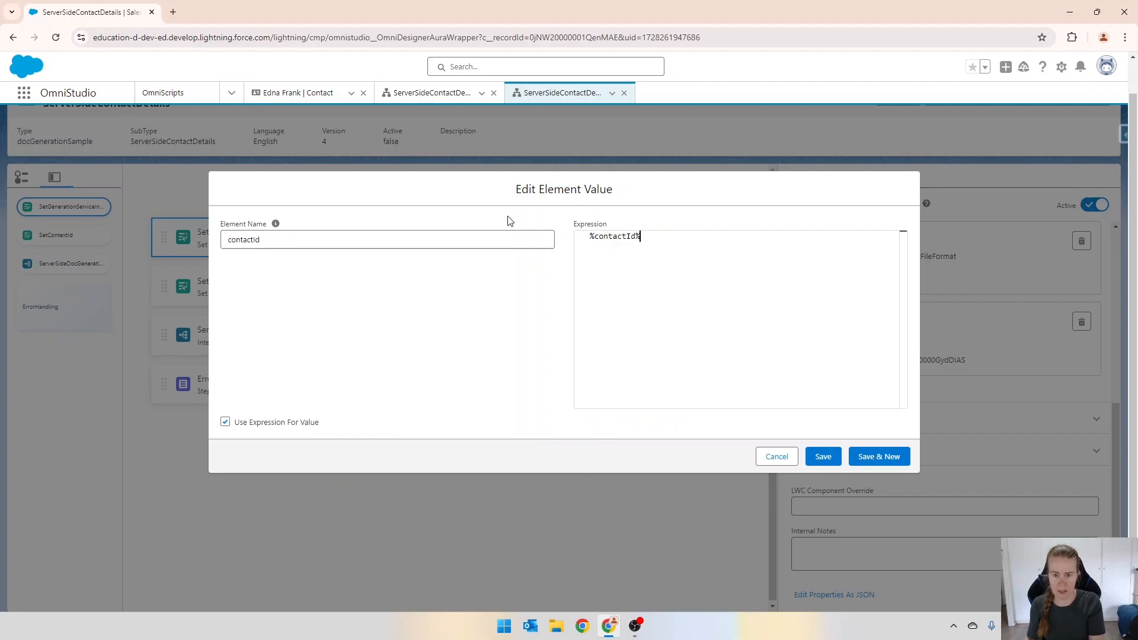
pyautogui.click(823, 456)
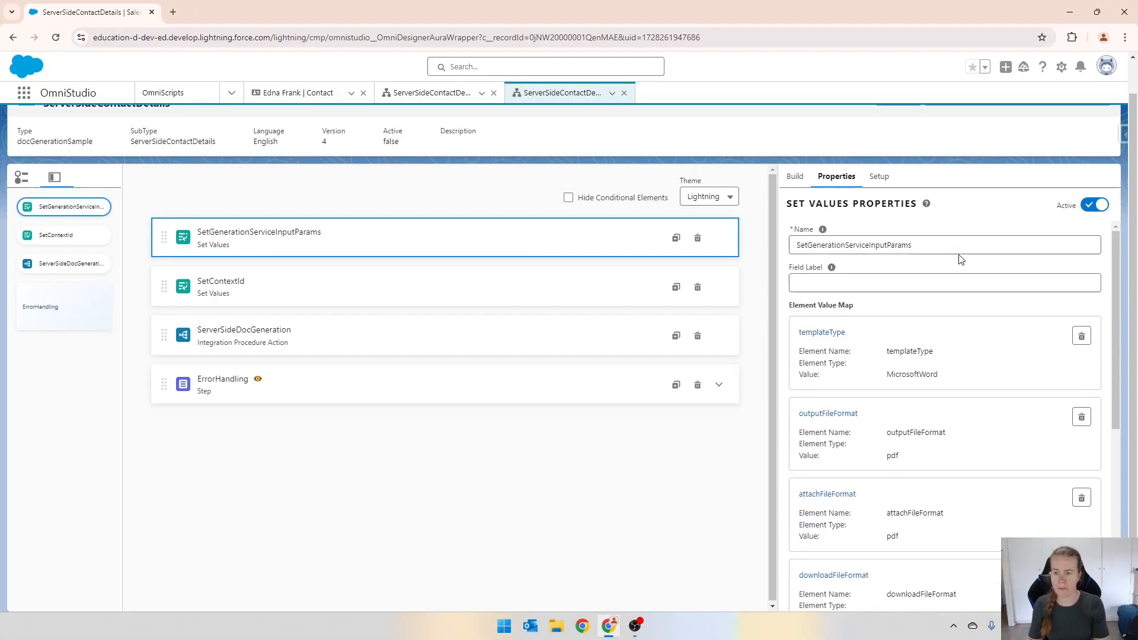
# - Activate version 4 of the ServerSideContactDetails OmniScript
pyautogui.click(1022, 131)
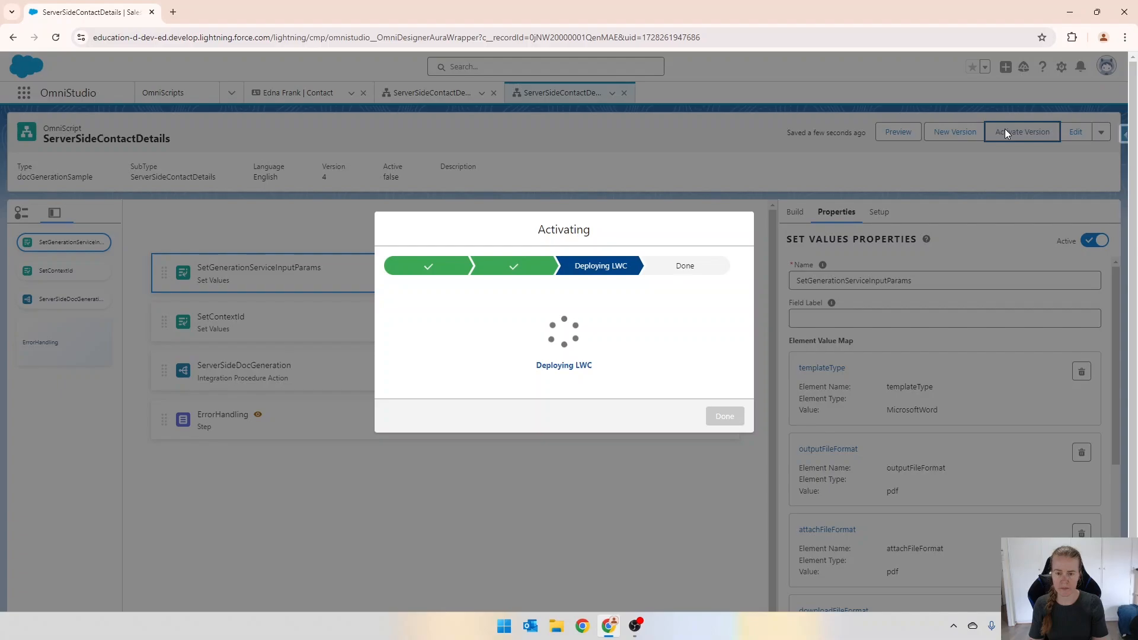
pyautogui.click(723, 416)
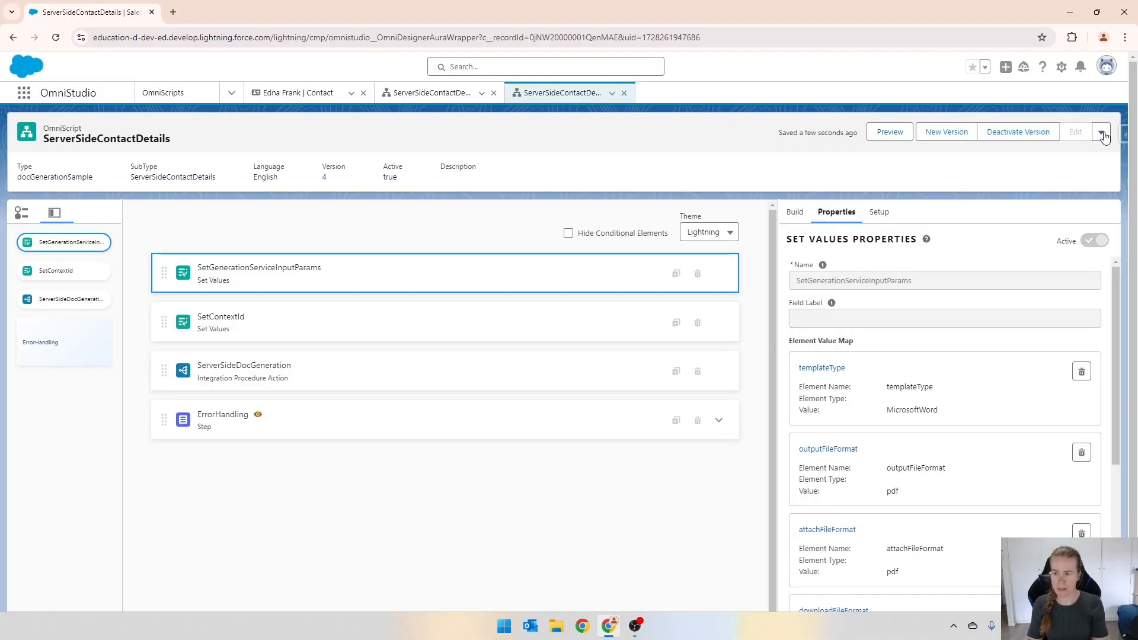
# - Review How To Launch for ServerSideContactDetails, note the Lightning URL, and finish
pyautogui.click(1102, 132)
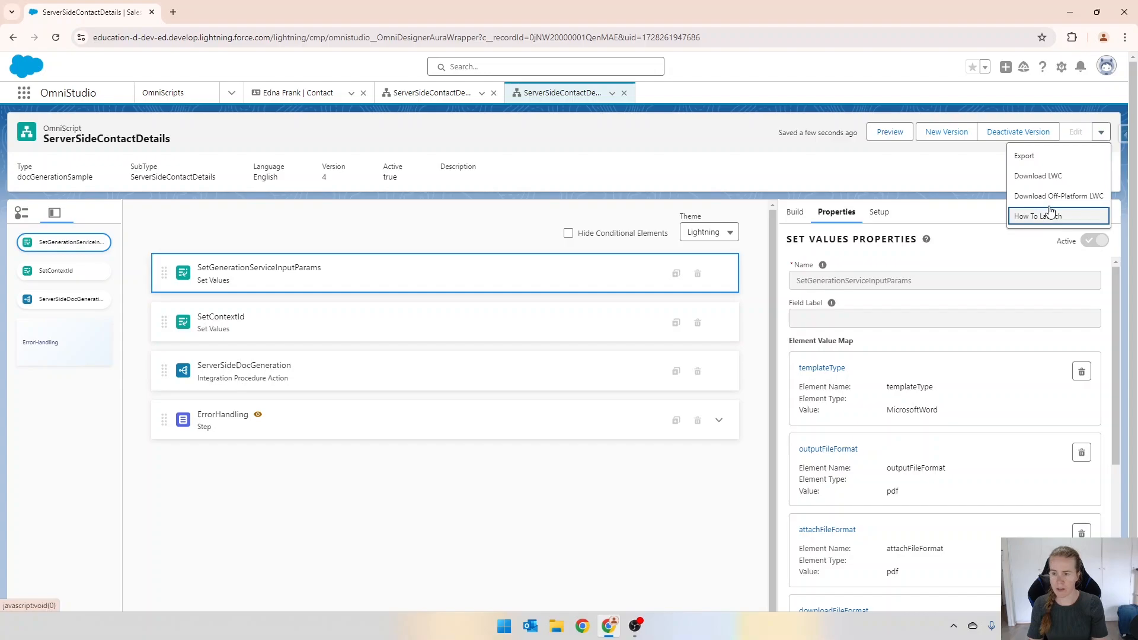
pyautogui.click(1042, 216)
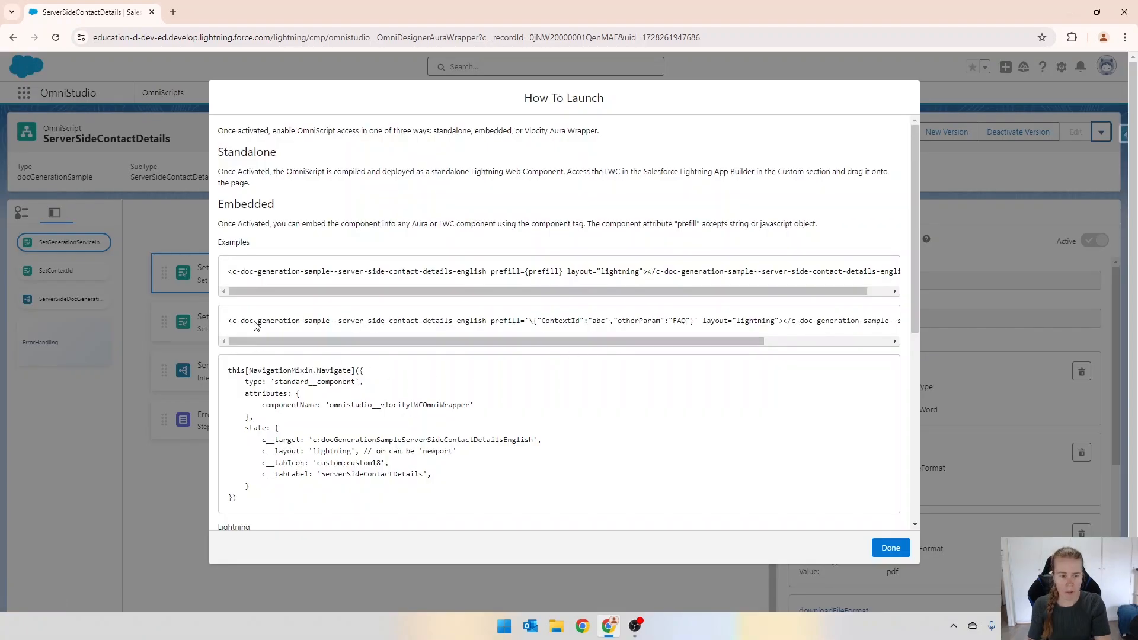
pyautogui.scroll(-3)
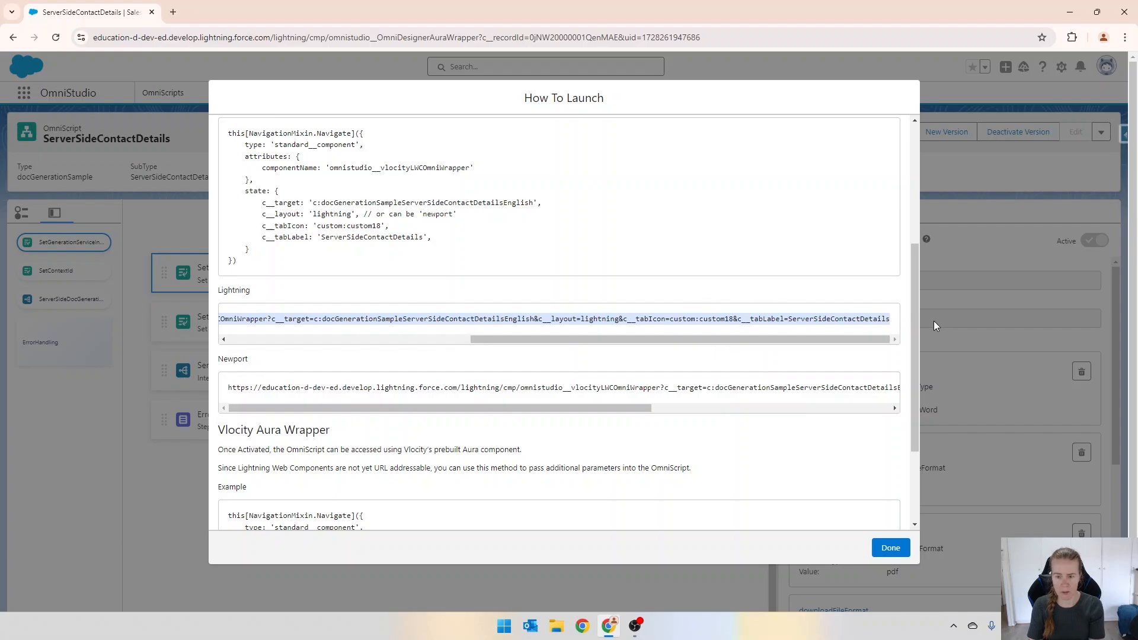
pyautogui.moveTo(887, 519)
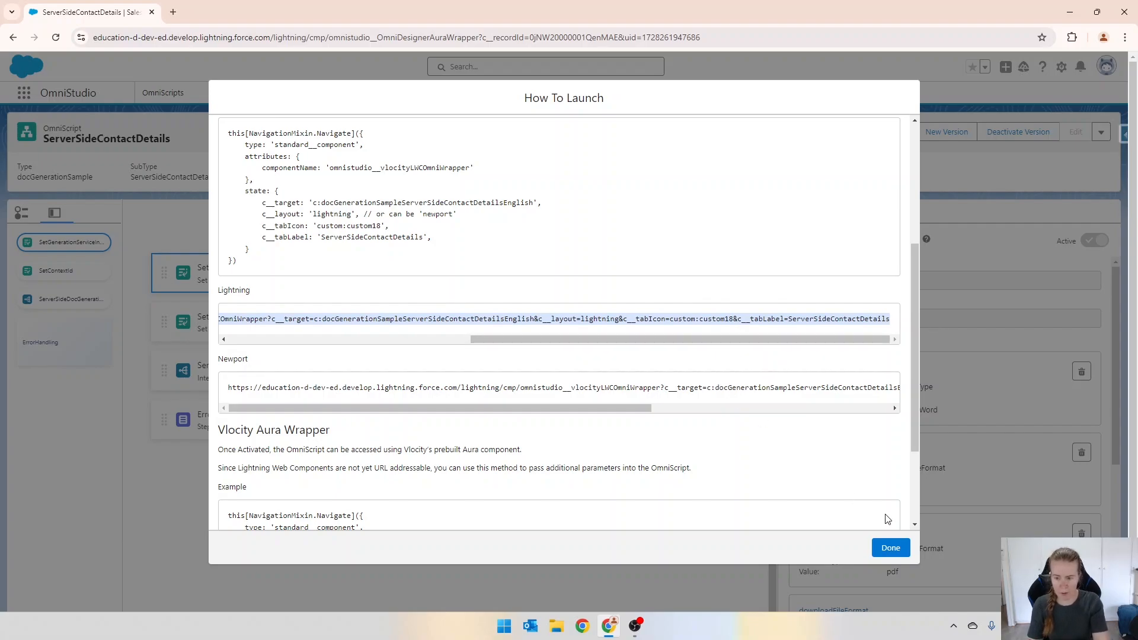
pyautogui.click(890, 547)
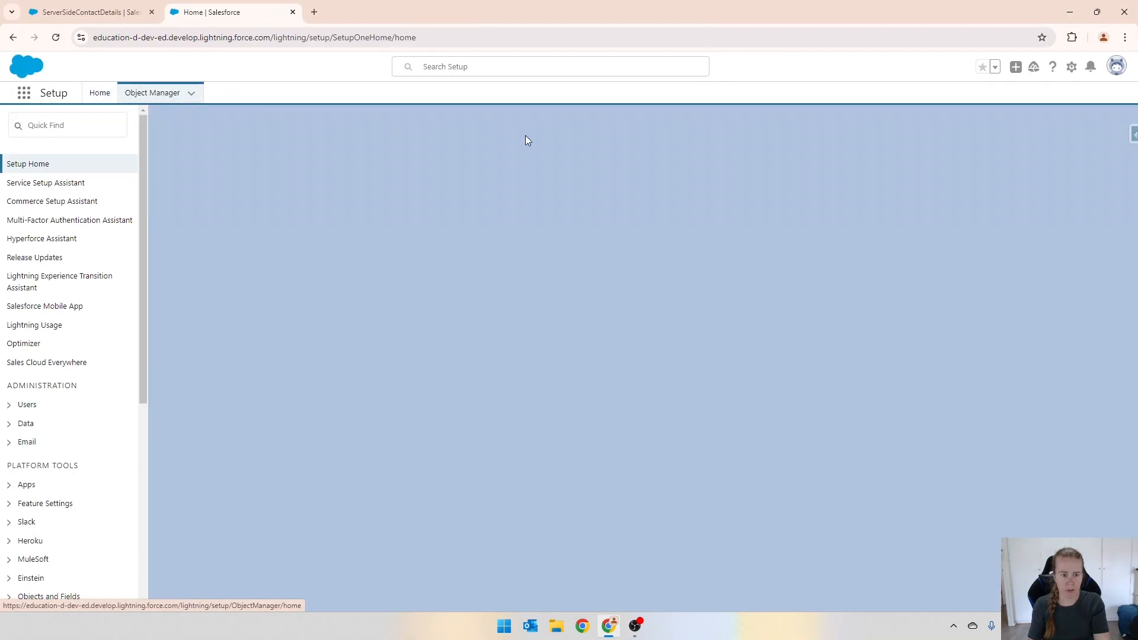
# - Find the Contact object in Setup and begin a new button under Buttons, Links and Actions
pyautogui.write('c')
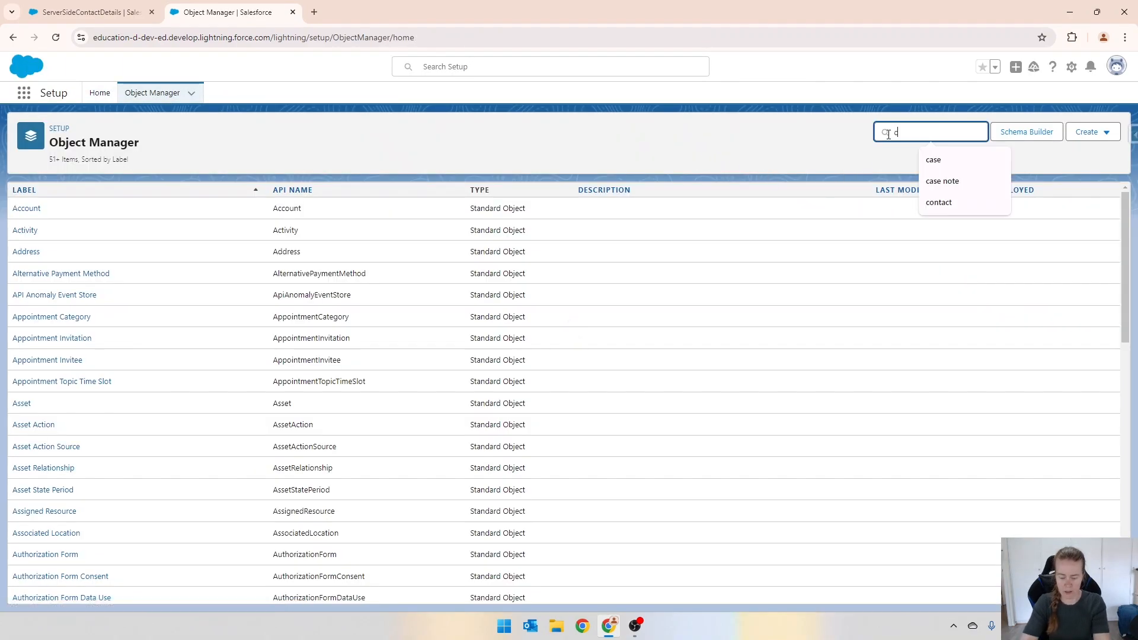
pyautogui.write('ont')
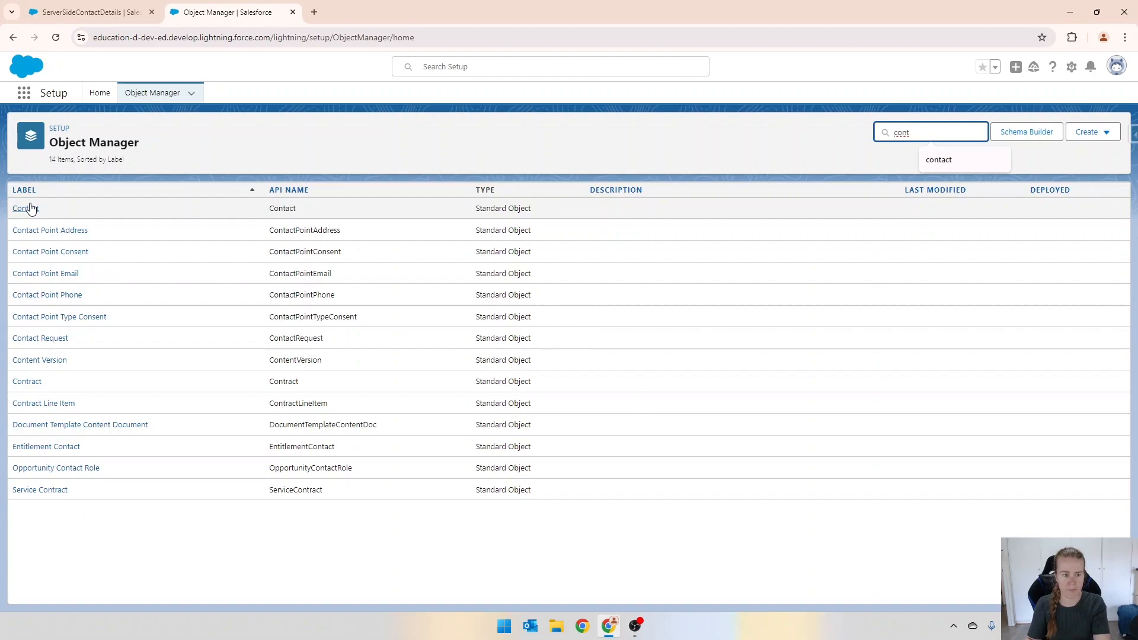
pyautogui.click(24, 208)
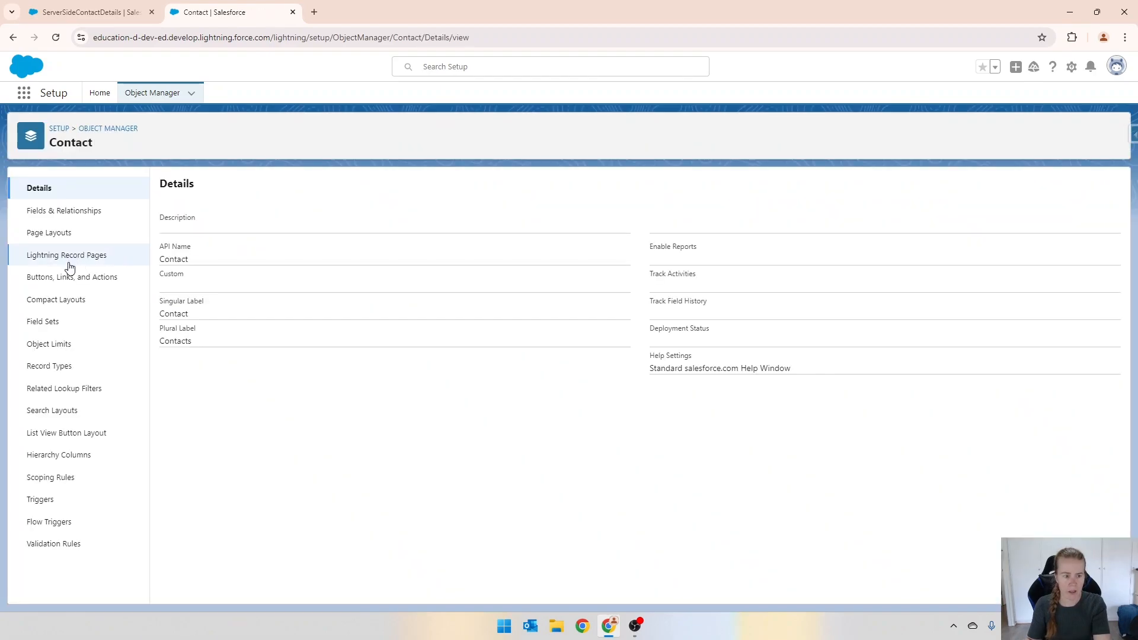
pyautogui.click(72, 276)
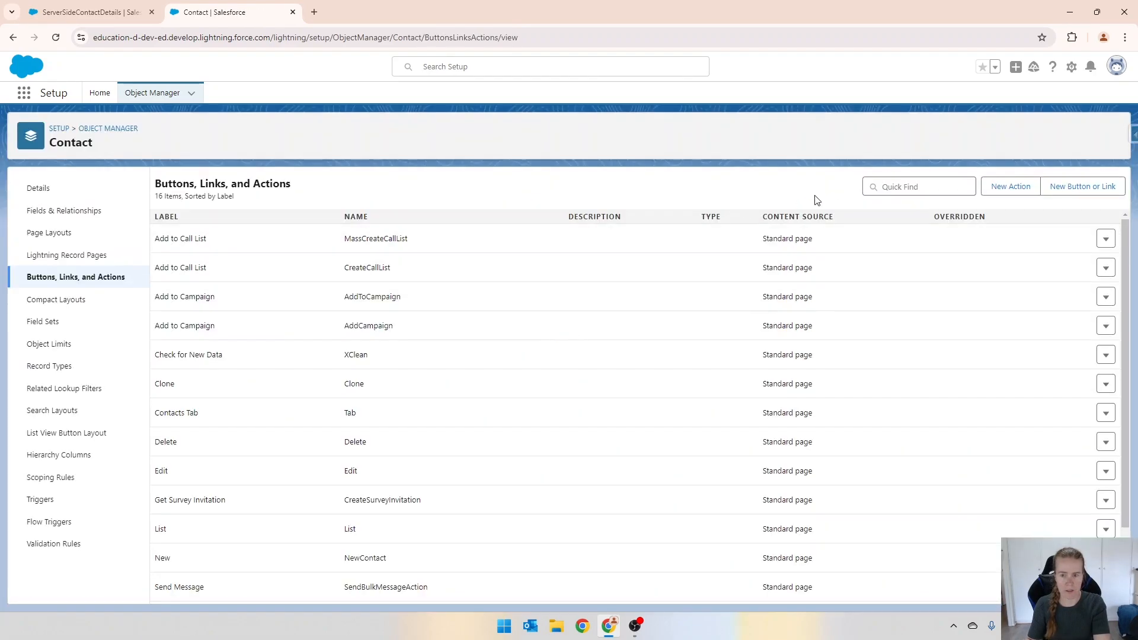
pyautogui.click(1082, 186)
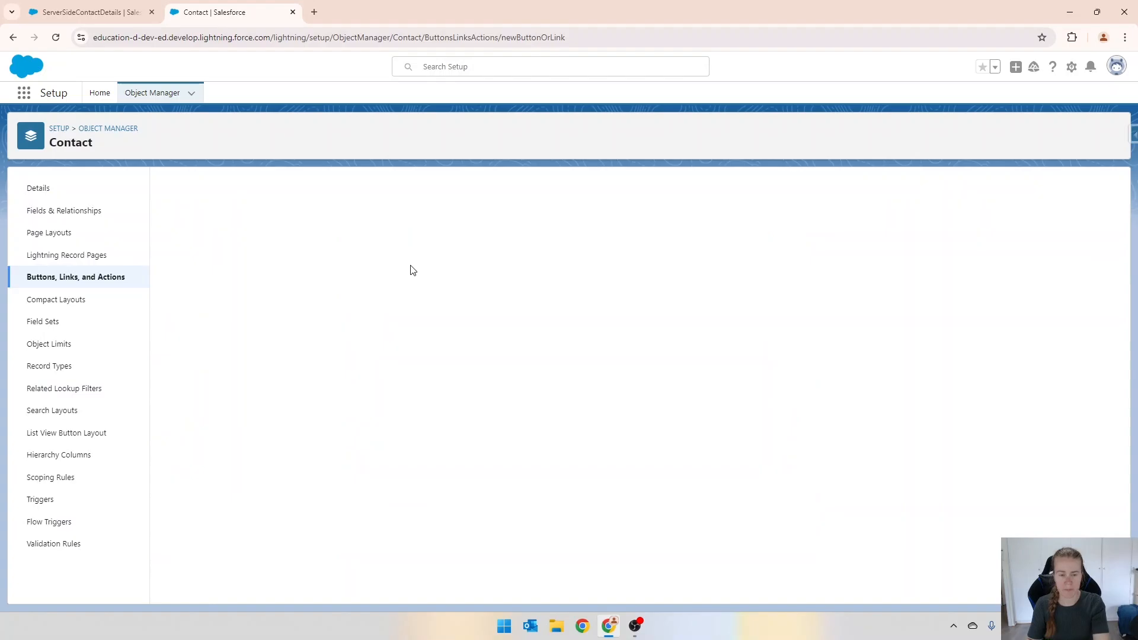
pyautogui.moveTo(393, 248)
pyautogui.write('Run Report')
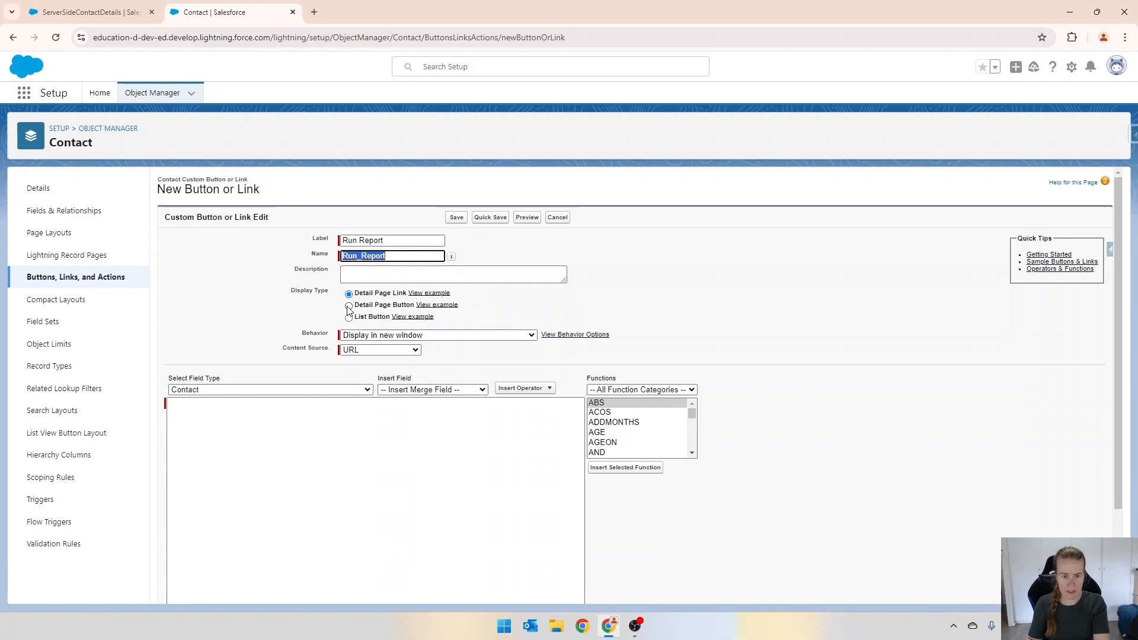
# - Make it a Detail Page Button with URL {!Site.Domain}/lightning/cmp/omnistudio__vlocityLWCOmniWrapper?c__target=c:docGenerationSampleServe..
pyautogui.click(348, 304)
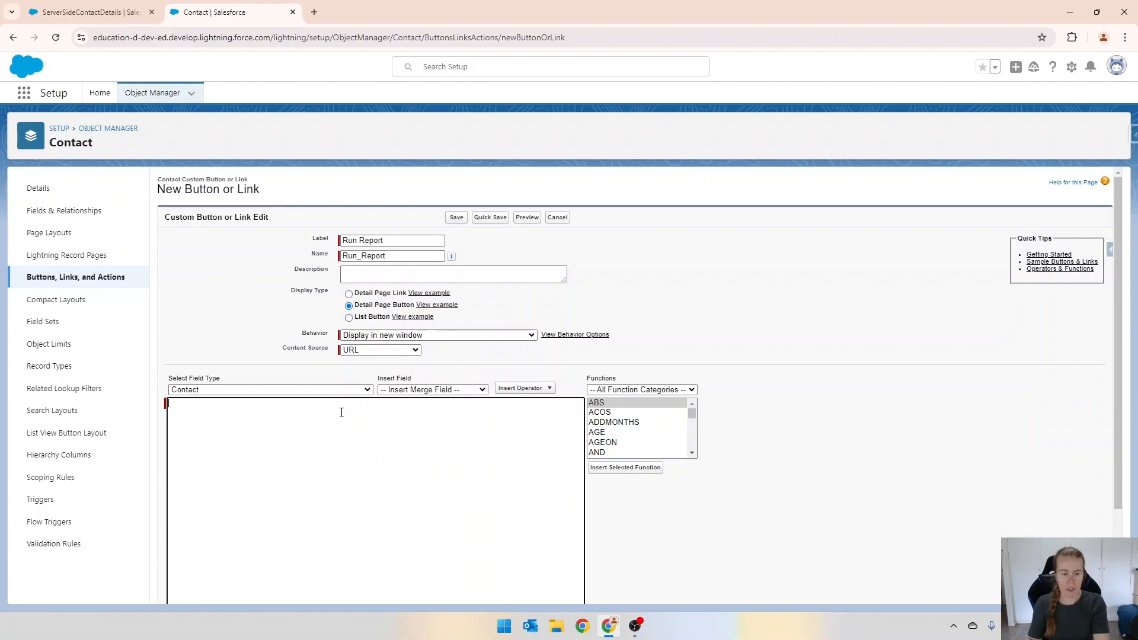
pyautogui.write('/lightning/cmp/omnistudio__vlocityLWCOmniWrapper?c__target=c:docGenerationSampleServerSideContactDetailsEnglish&c__layout=lightning&c__tabIcon=custom:custom18&c__tabLabel=ServerSideContactDetails')
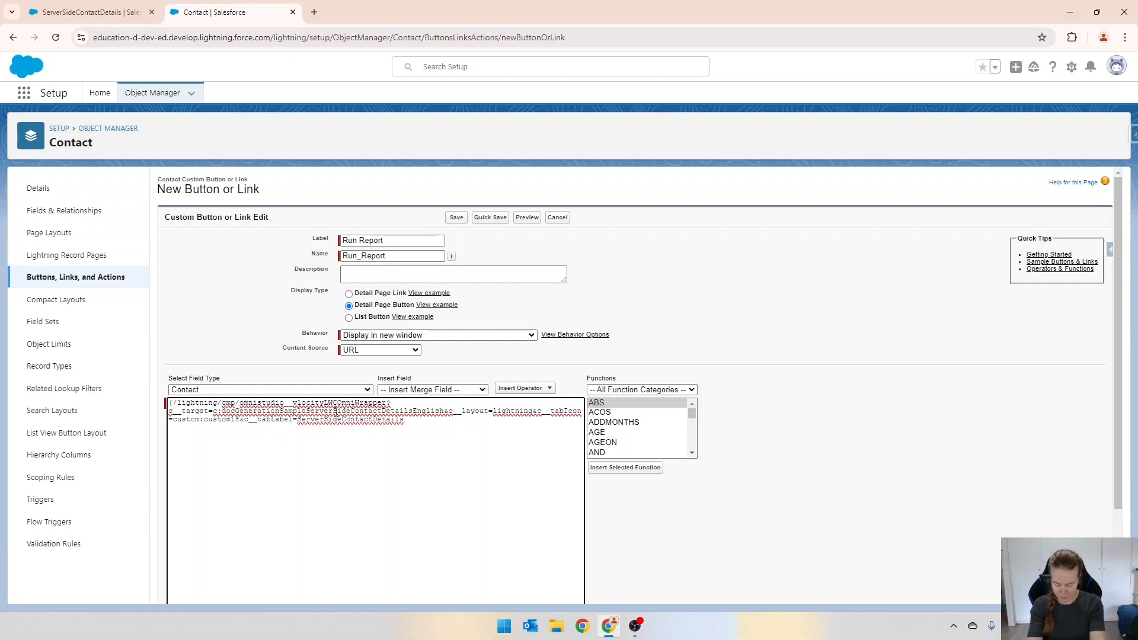
pyautogui.write('{!Site.Domain}')
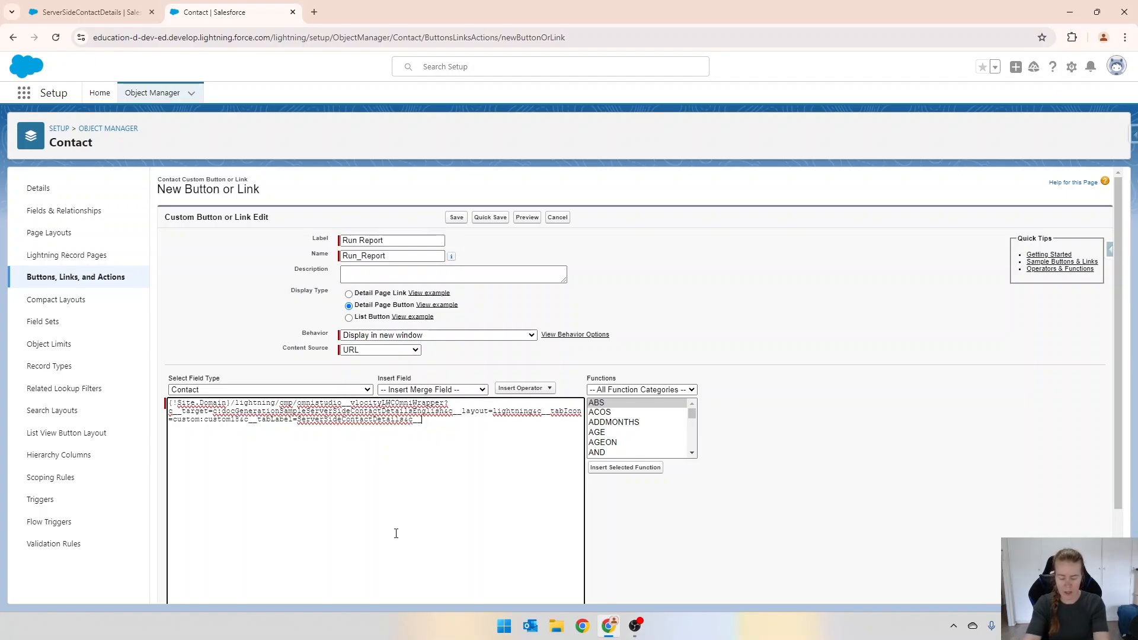
# - Append c__contactId={!Contact.Id} to the URL and save, which fails because Site.Domain doesn't exist
pyautogui.write('contactId=')
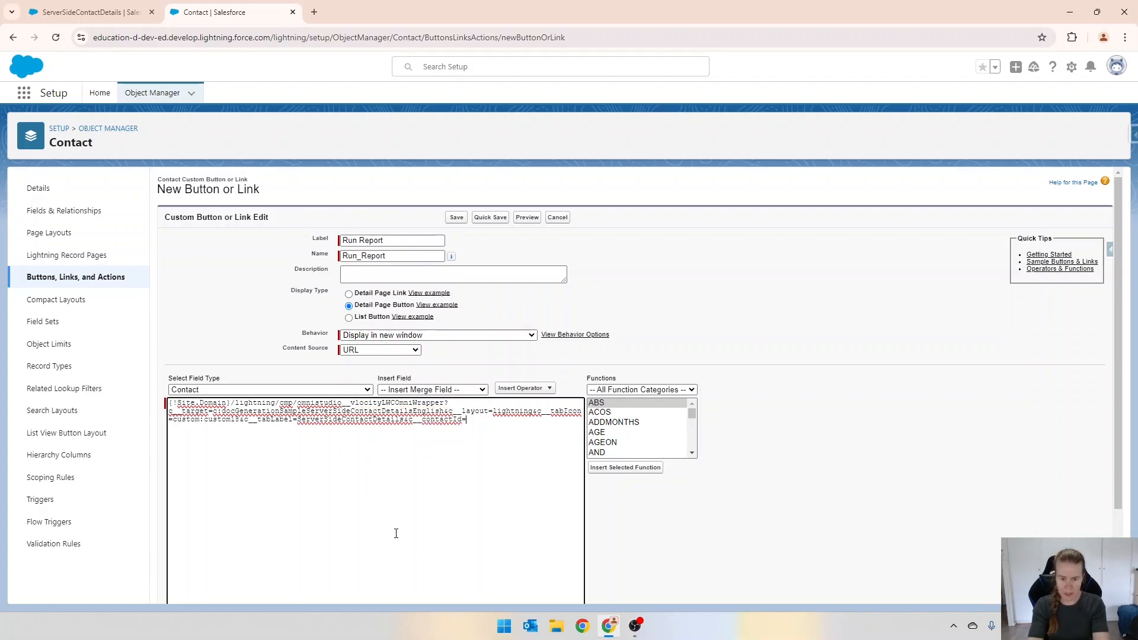
pyautogui.moveTo(433, 390)
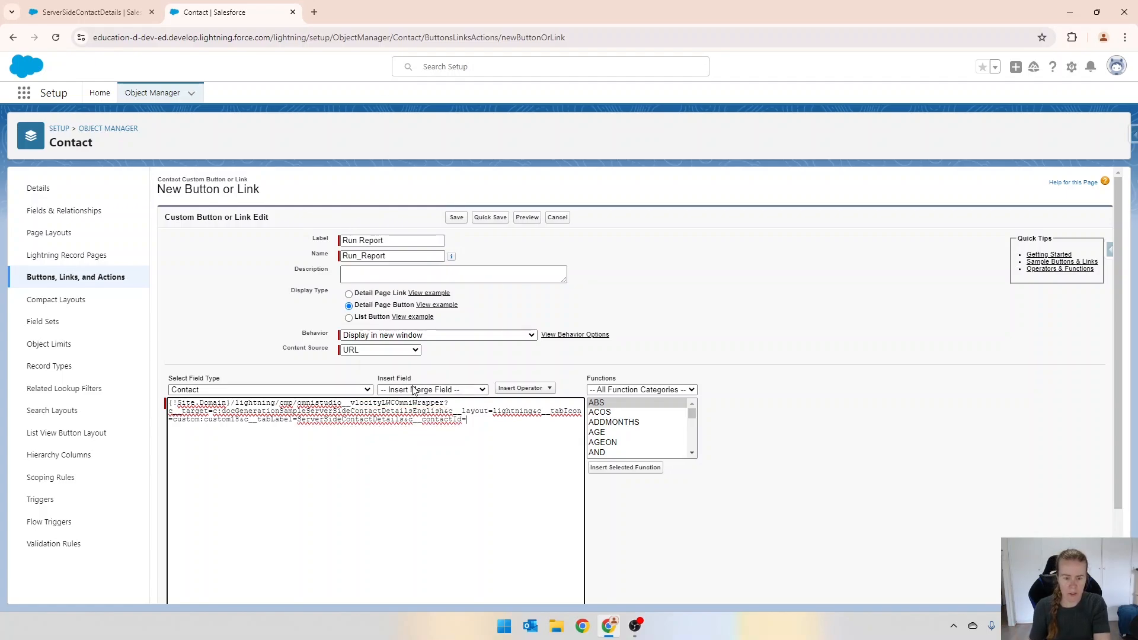
pyautogui.click(431, 390)
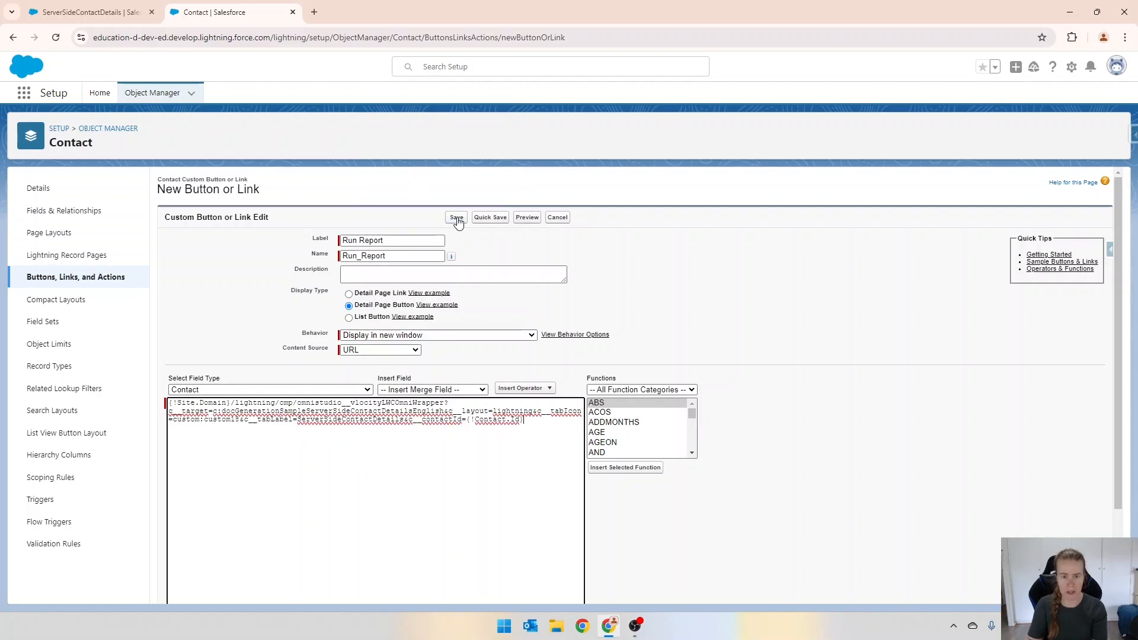
pyautogui.click(455, 217)
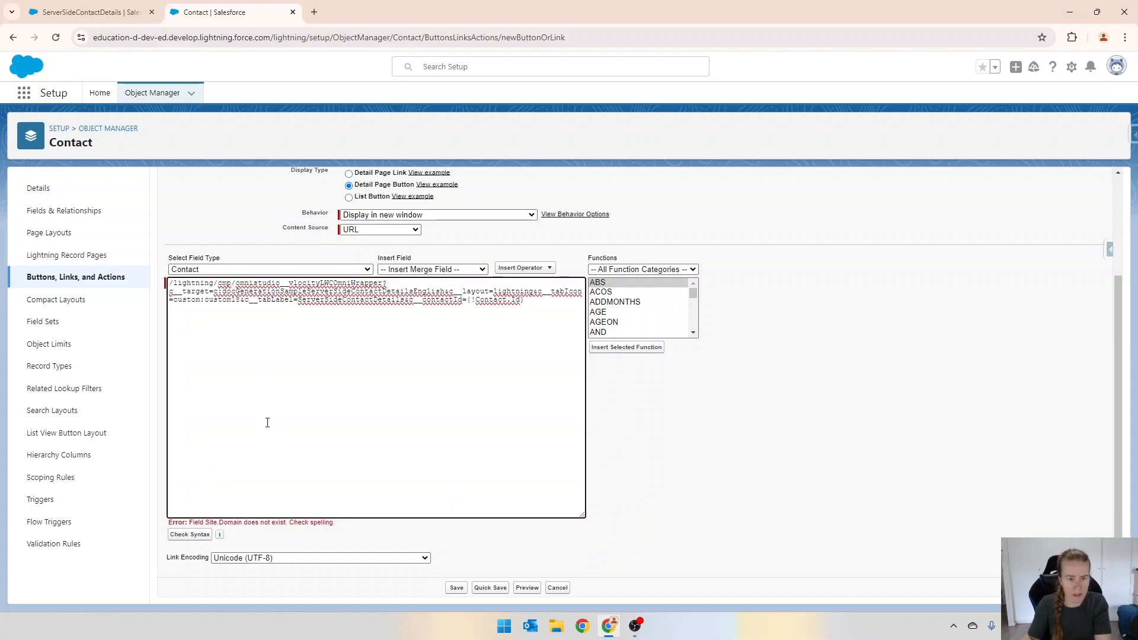
# - Correct the domain merge field to {!$Site.Domain} using the $Site field type and check syntax
pyautogui.click(269, 269)
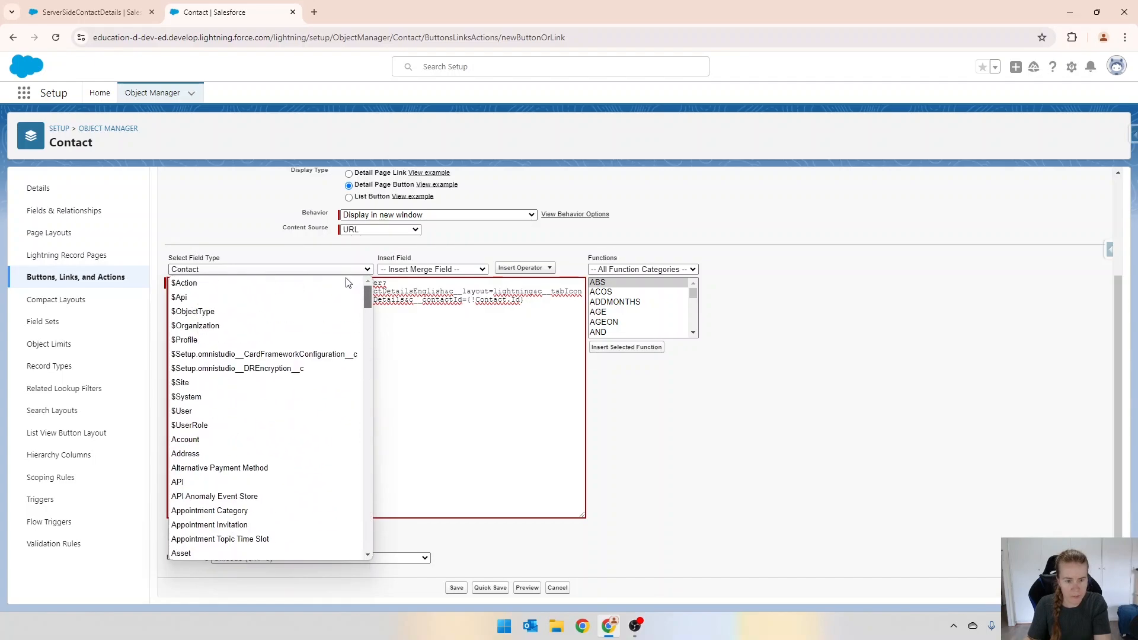
pyautogui.click(181, 383)
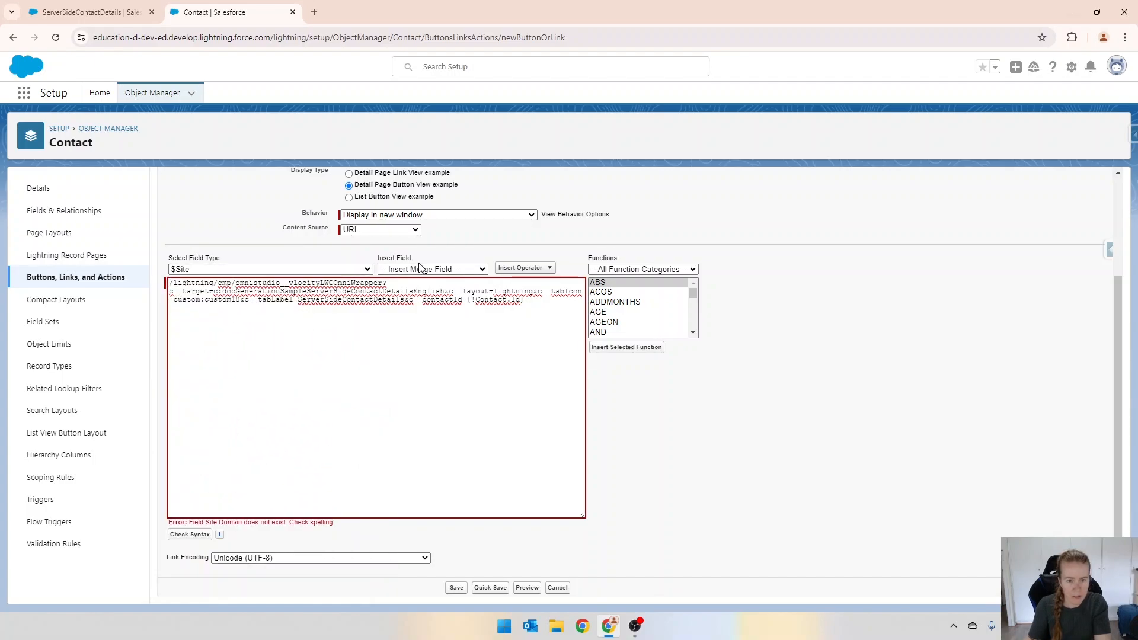
pyautogui.click(433, 269)
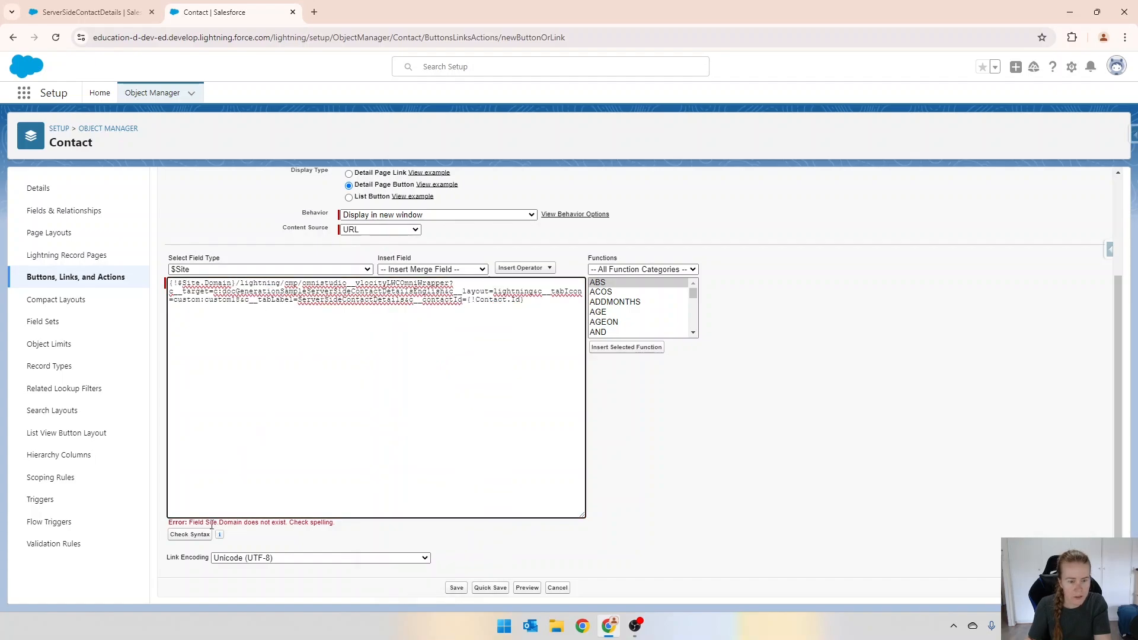
pyautogui.click(190, 534)
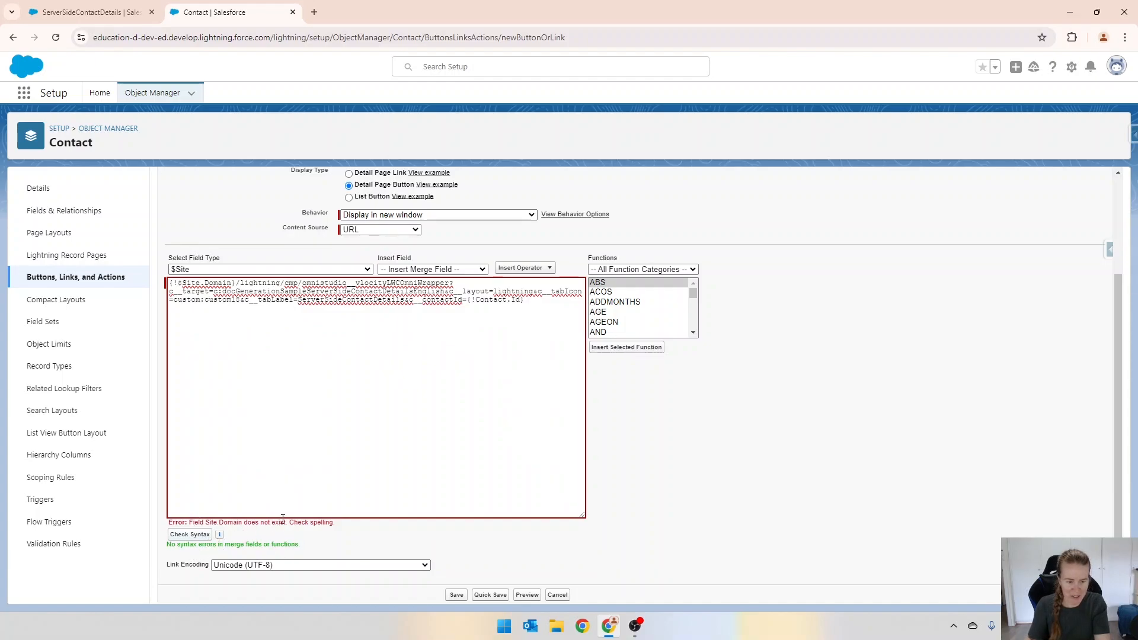
# - Save the Run Report button and acknowledge the page layout reminder
pyautogui.click(455, 594)
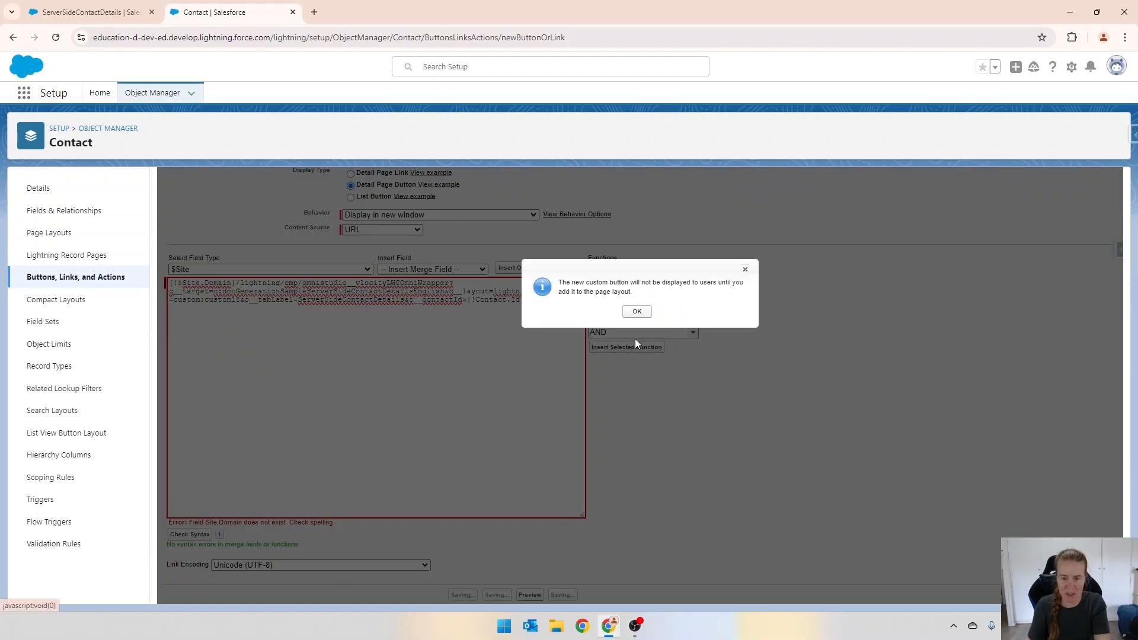
pyautogui.click(636, 310)
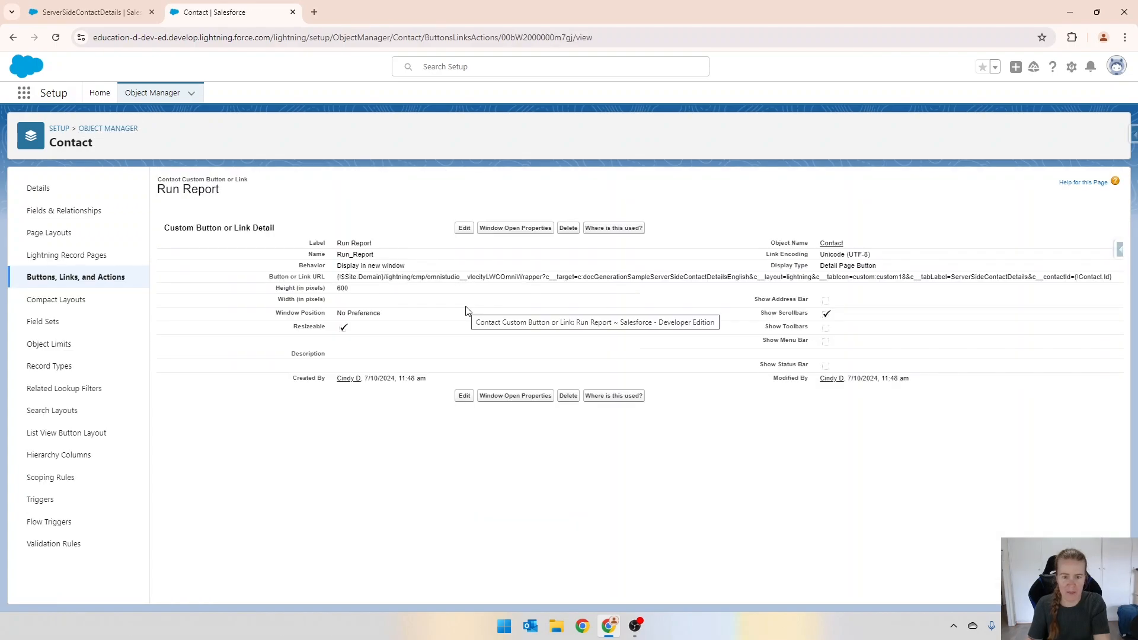
pyautogui.moveTo(48, 232)
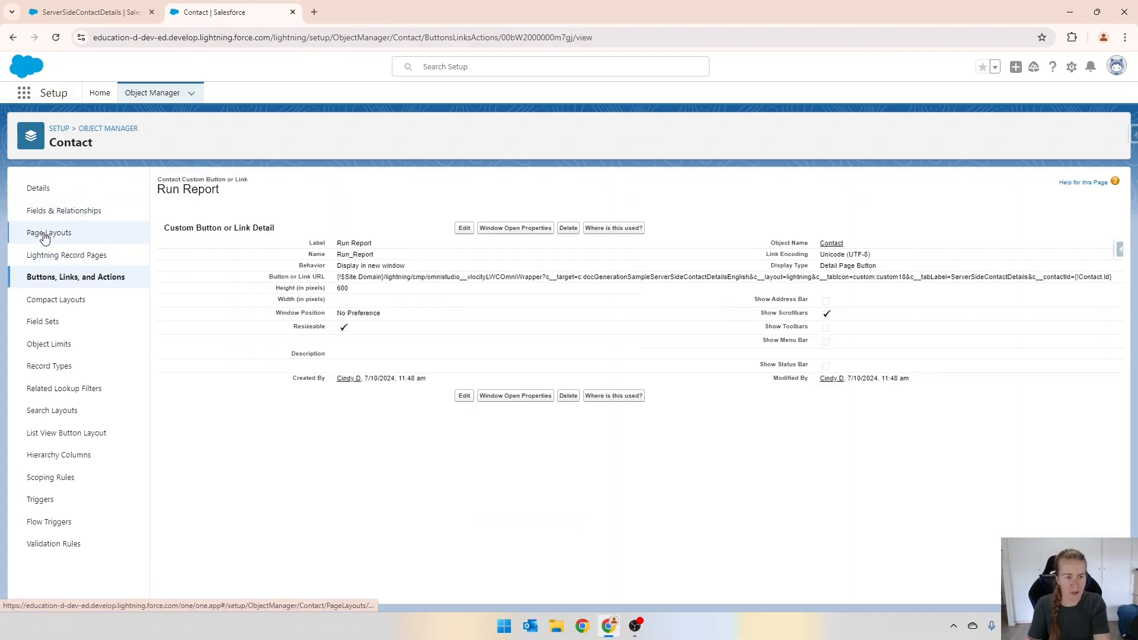
# - Go to the Contact object's Page Layouts and enter Contact Layout
pyautogui.click(49, 232)
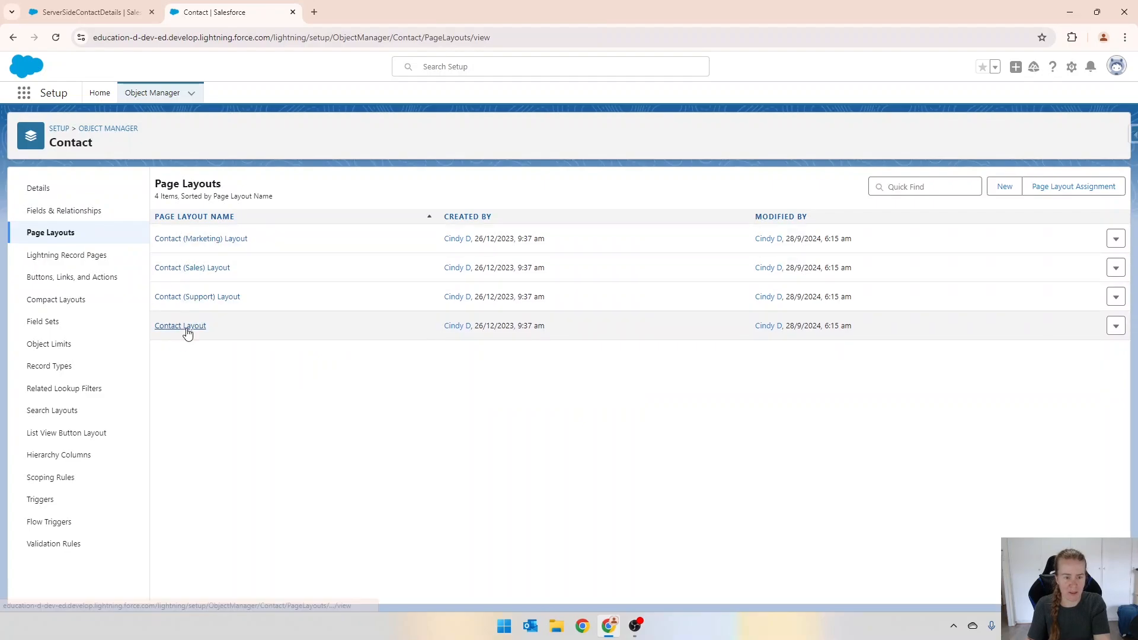
pyautogui.click(180, 324)
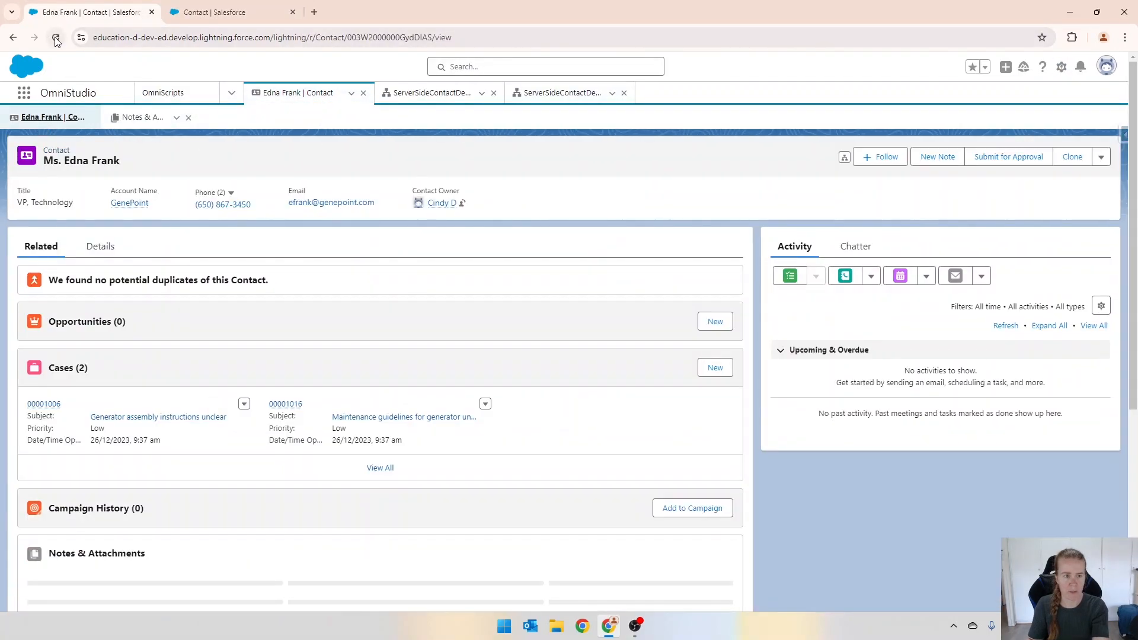
pyautogui.click(56, 38)
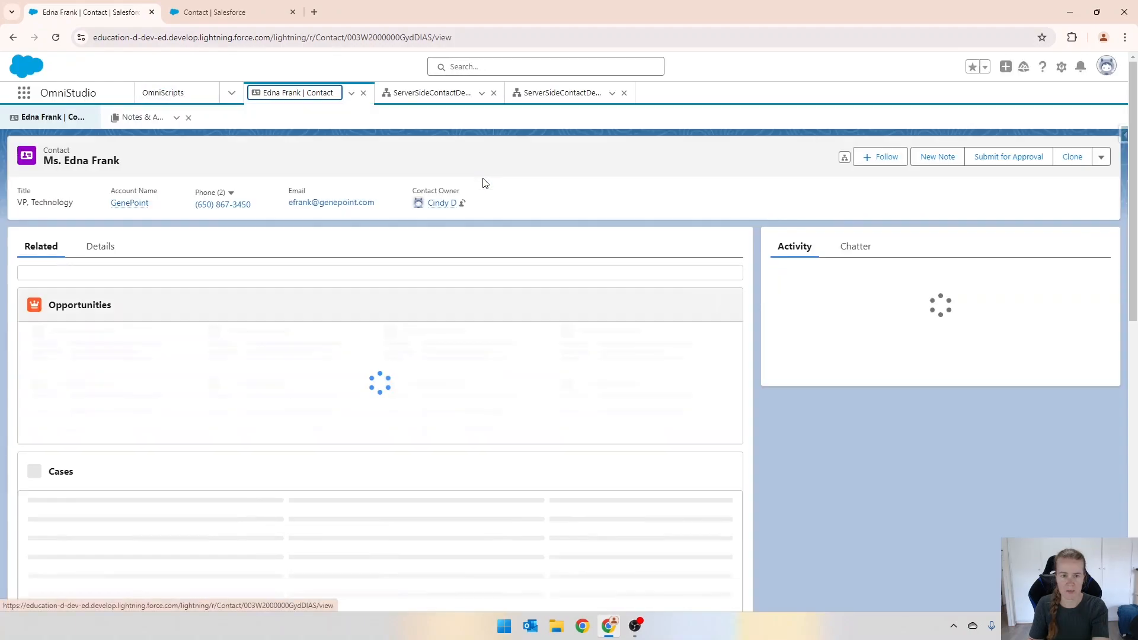
pyautogui.click(1101, 157)
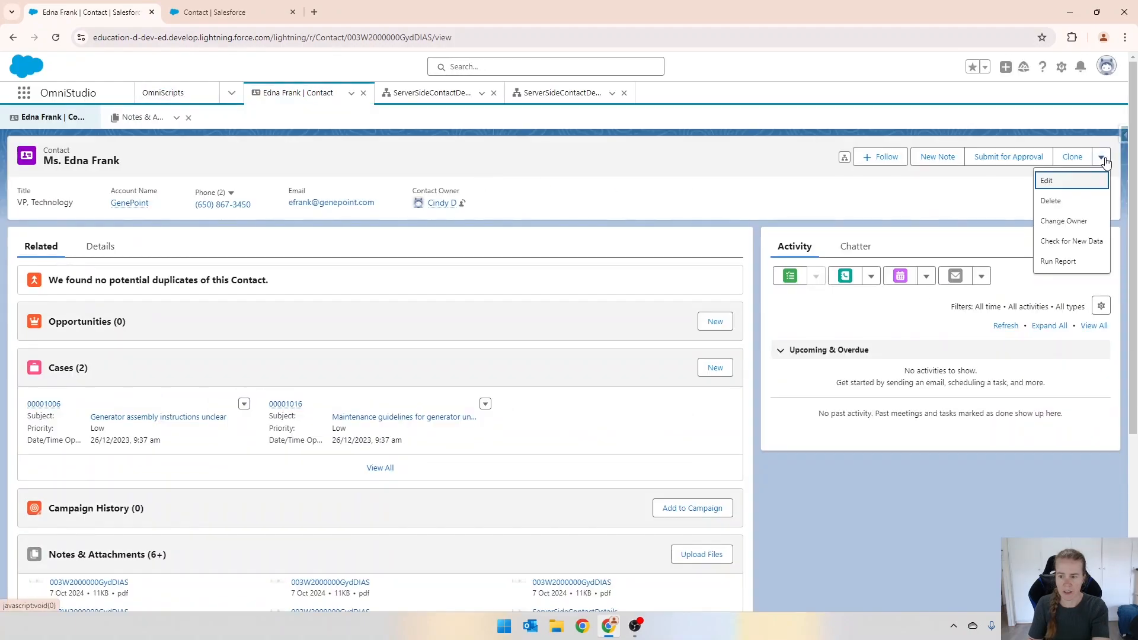
pyautogui.moveTo(1081, 267)
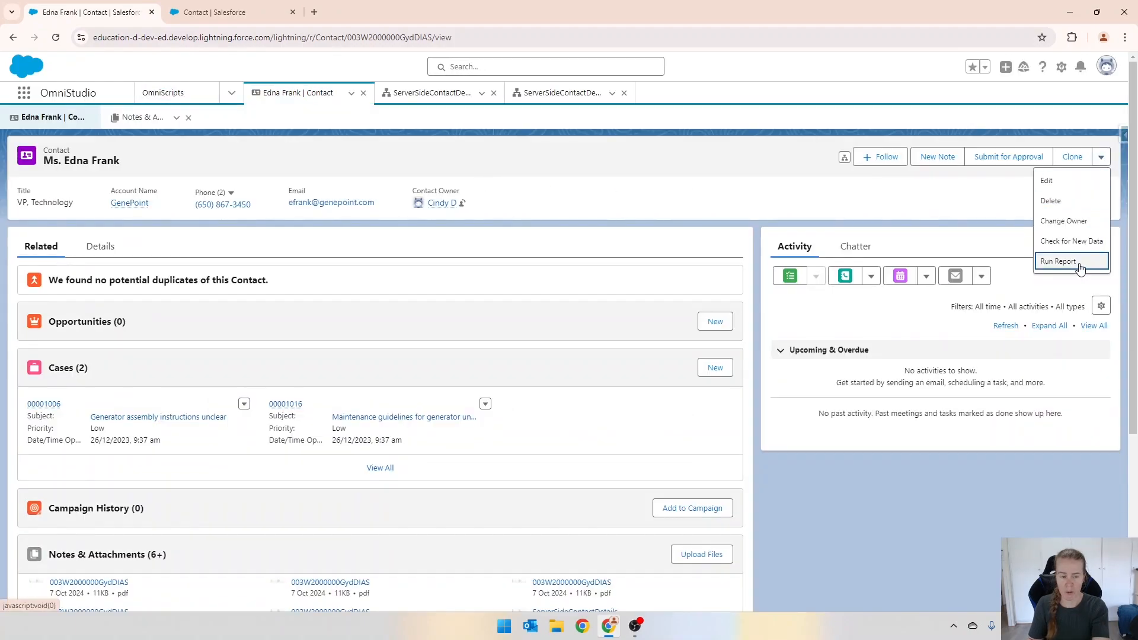
pyautogui.moveTo(1058, 261)
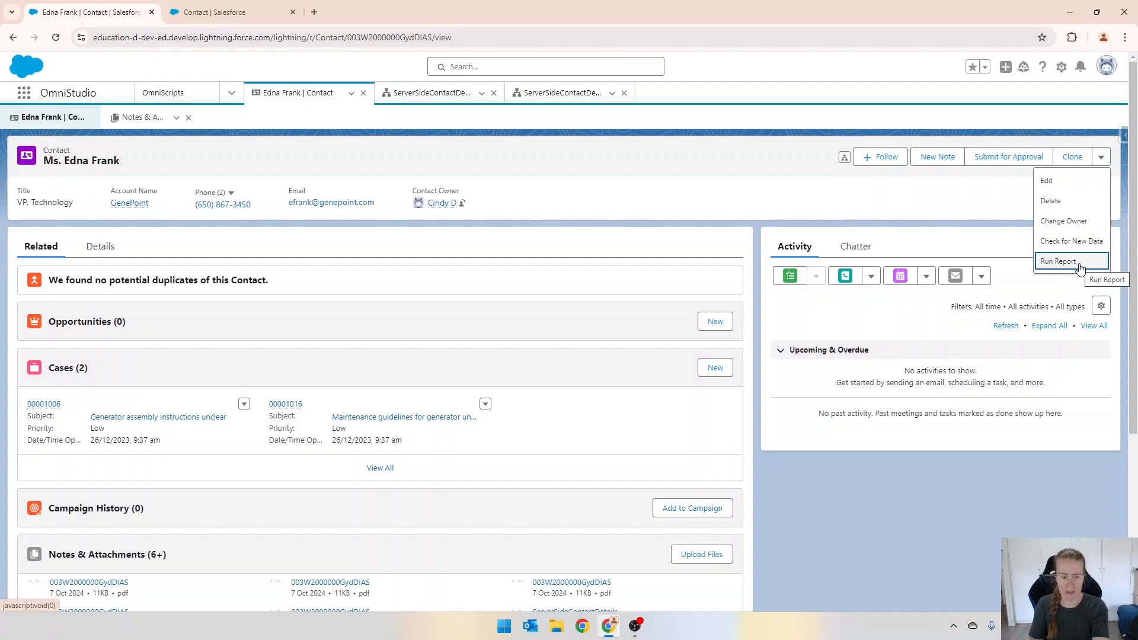
pyautogui.click(1057, 261)
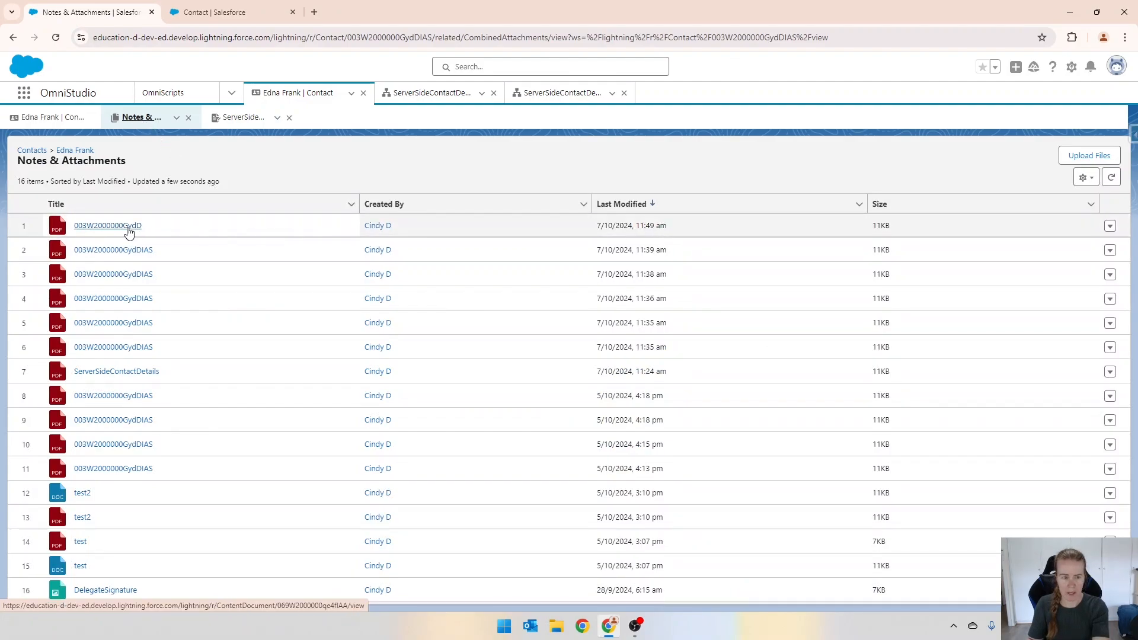
pyautogui.click(107, 225)
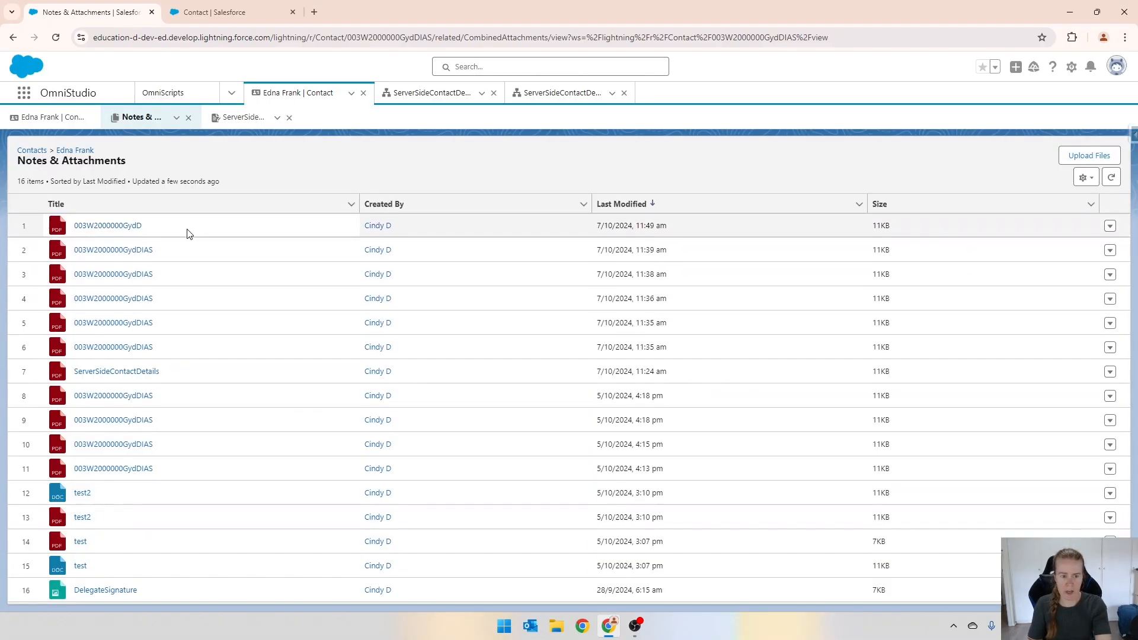
pyautogui.moveTo(212, 225)
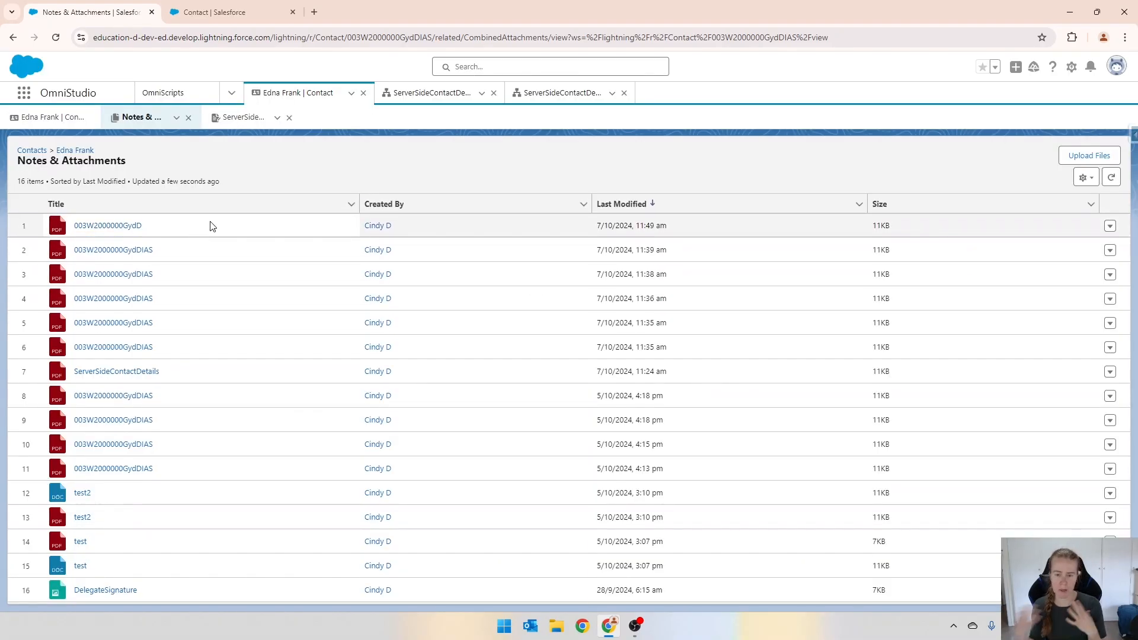